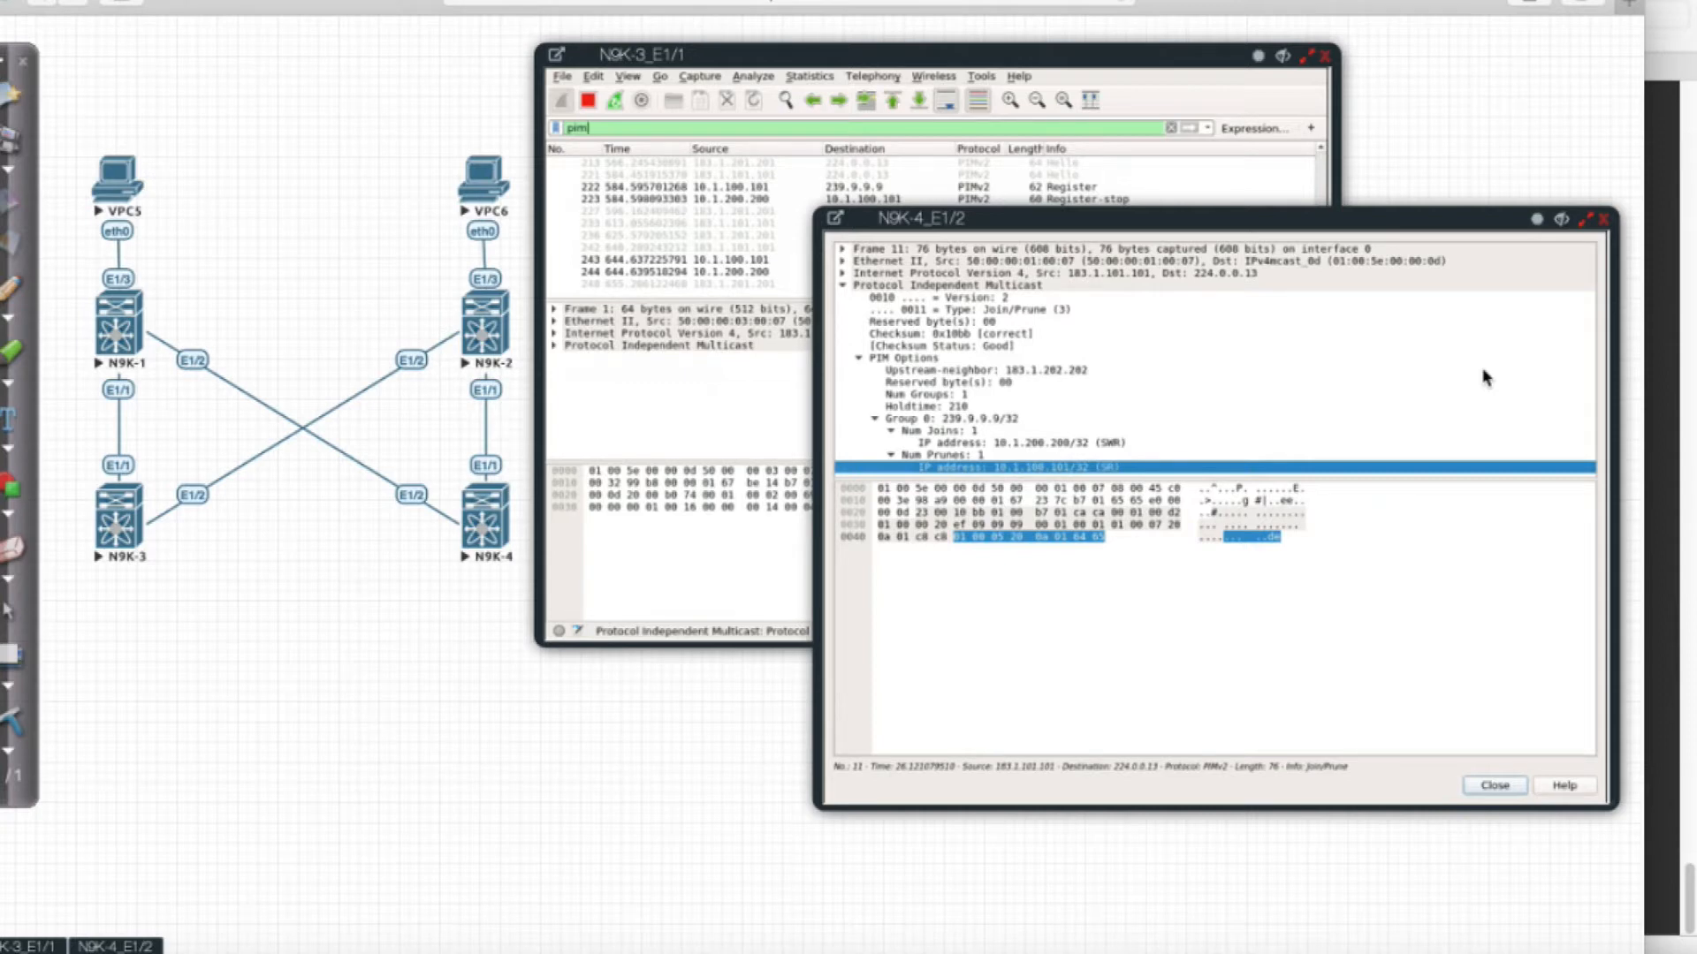
mouse_move(1184, 348)
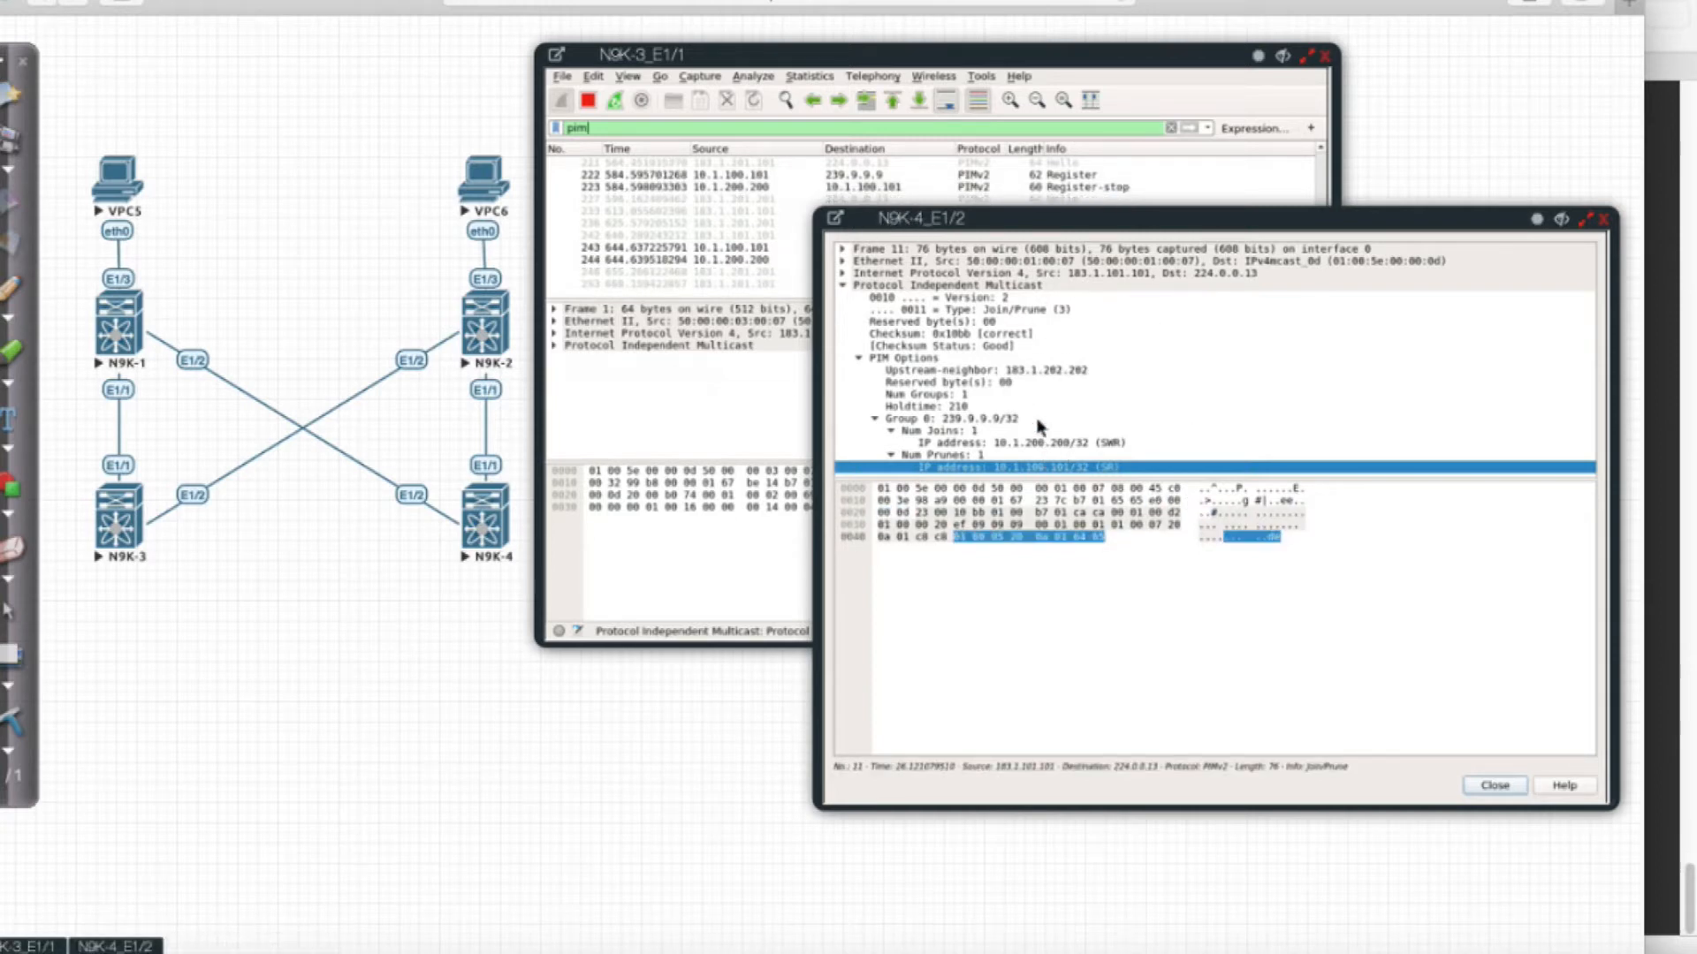
Step: Bring the N9K-3_E1/1 capture forward to reach the Register packet from 10.1.100.101
click(968, 369)
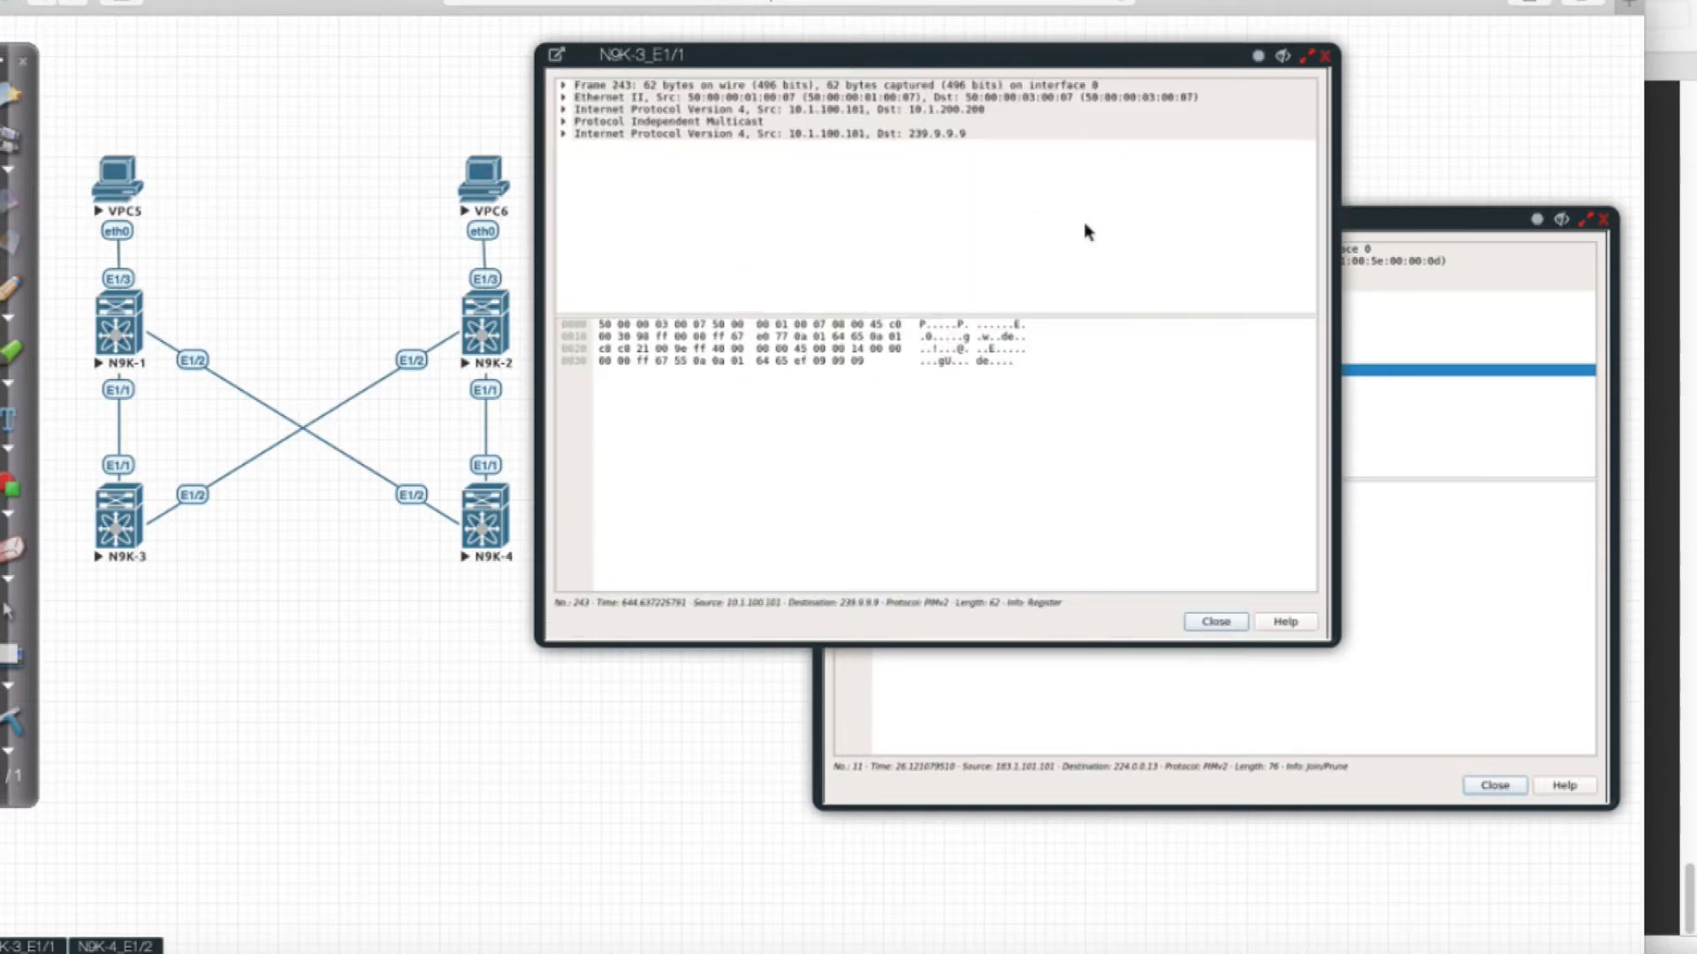
mouse_move(703, 176)
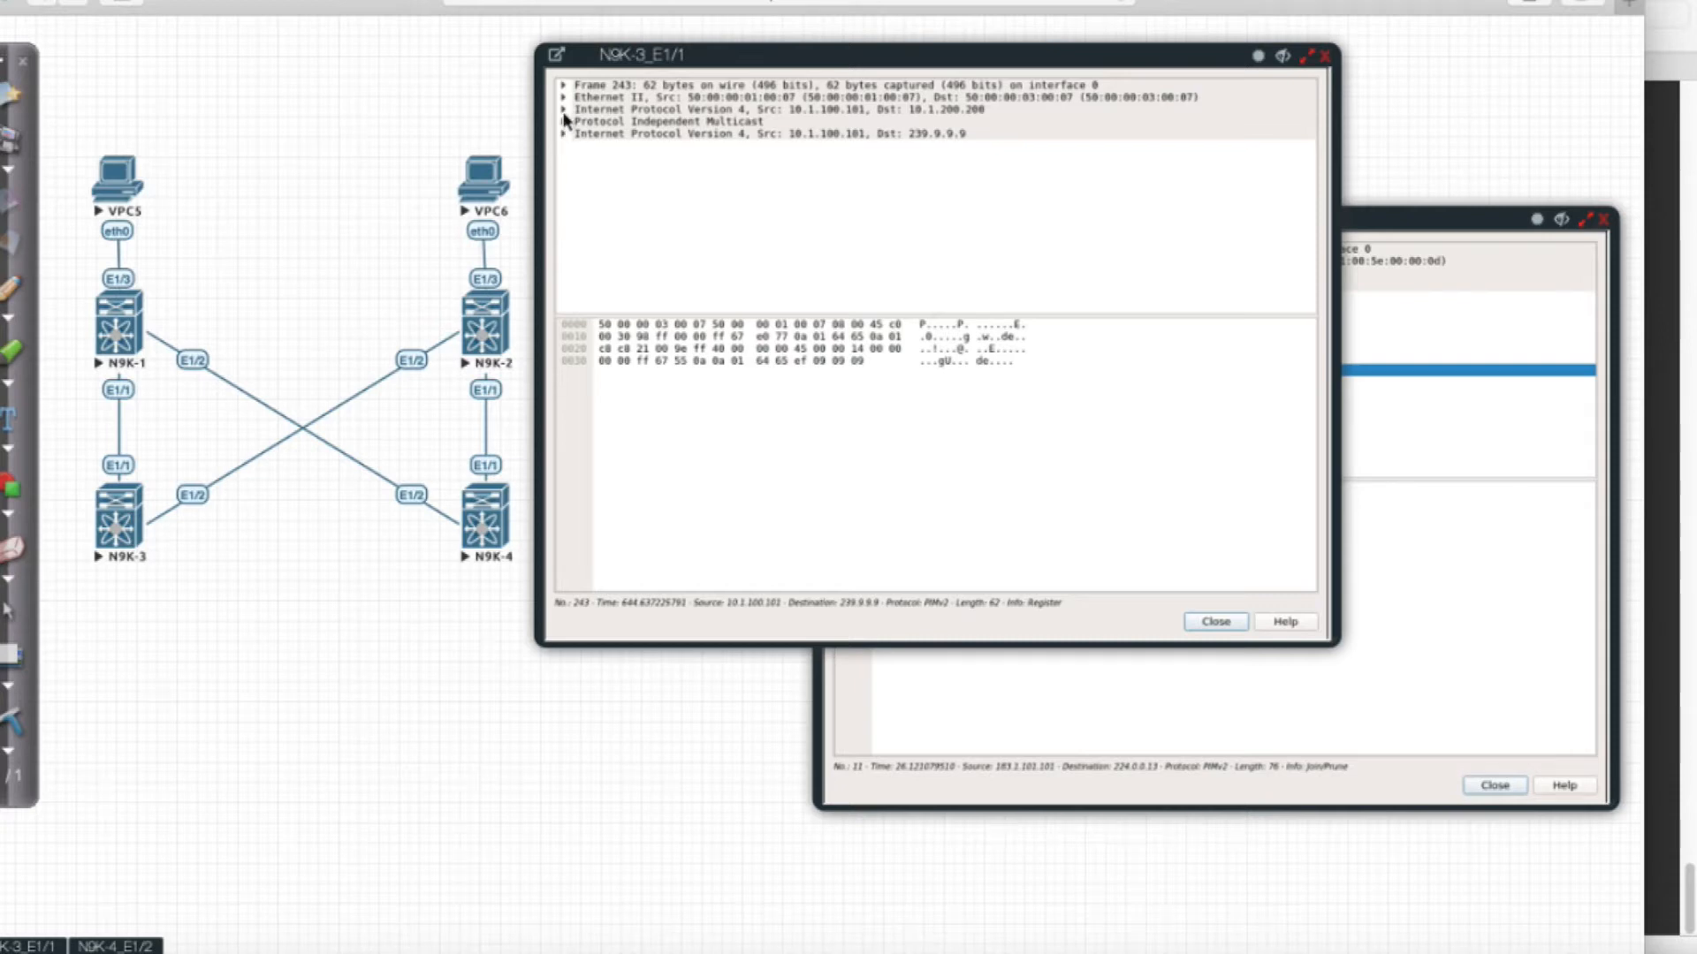
Step: Expand the PIM header of frame 243 to show version 2, type Register (1) and a good checksum
click(564, 122)
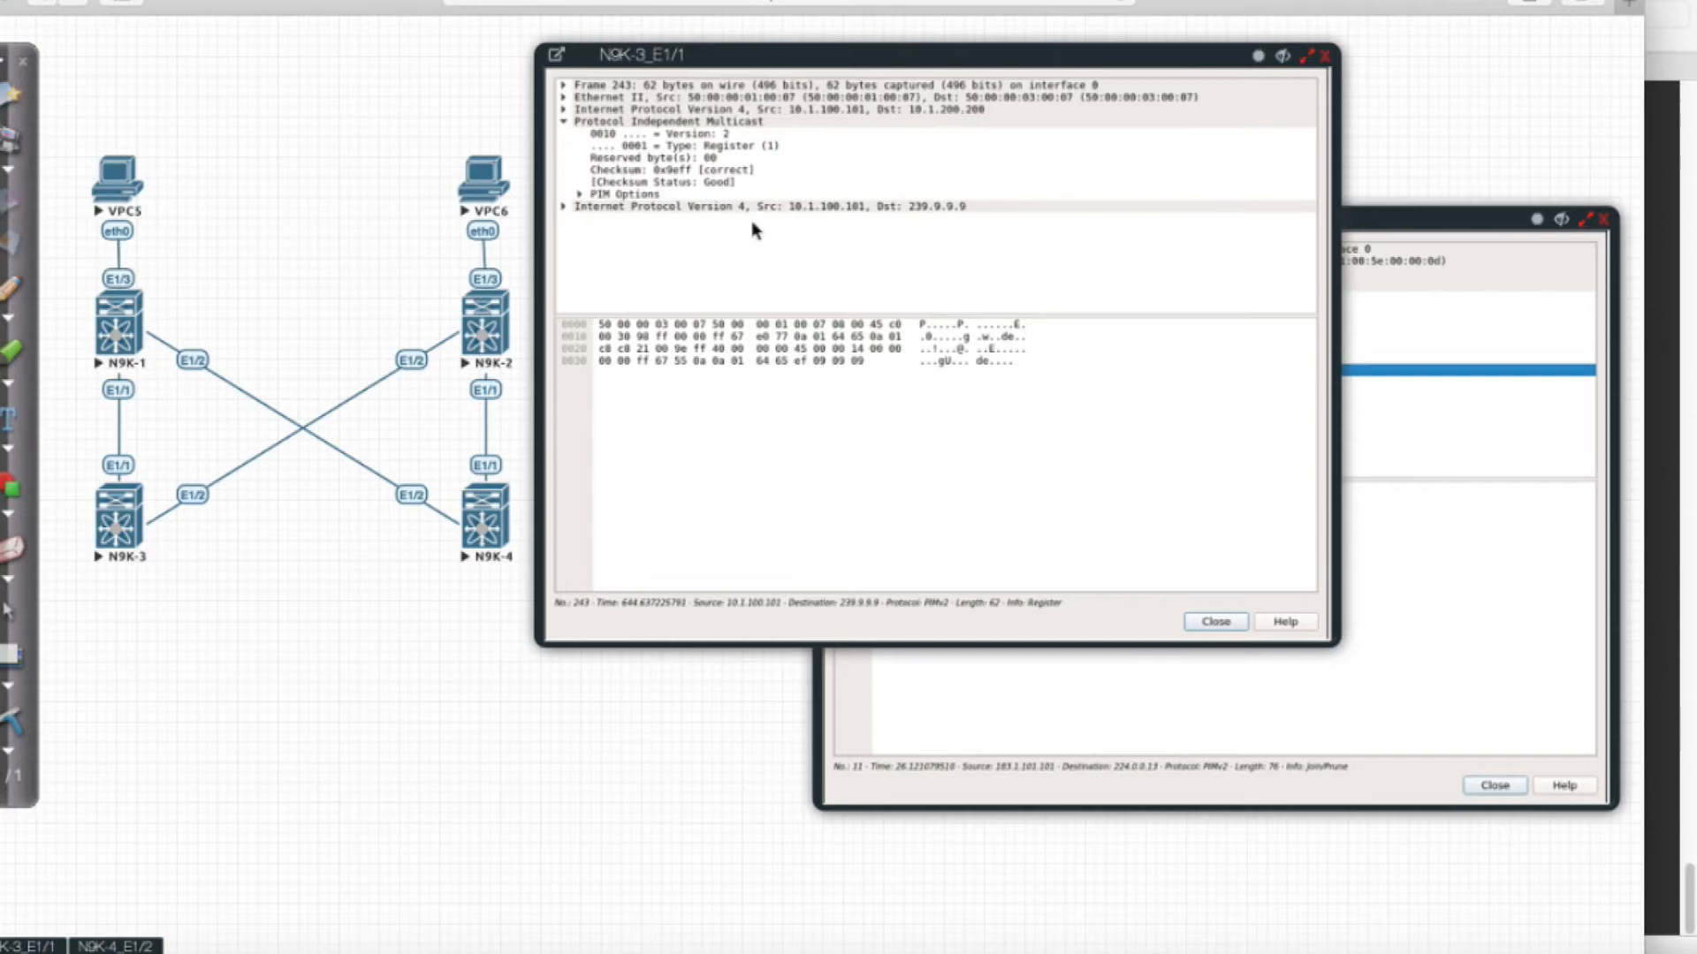
mouse_move(876, 148)
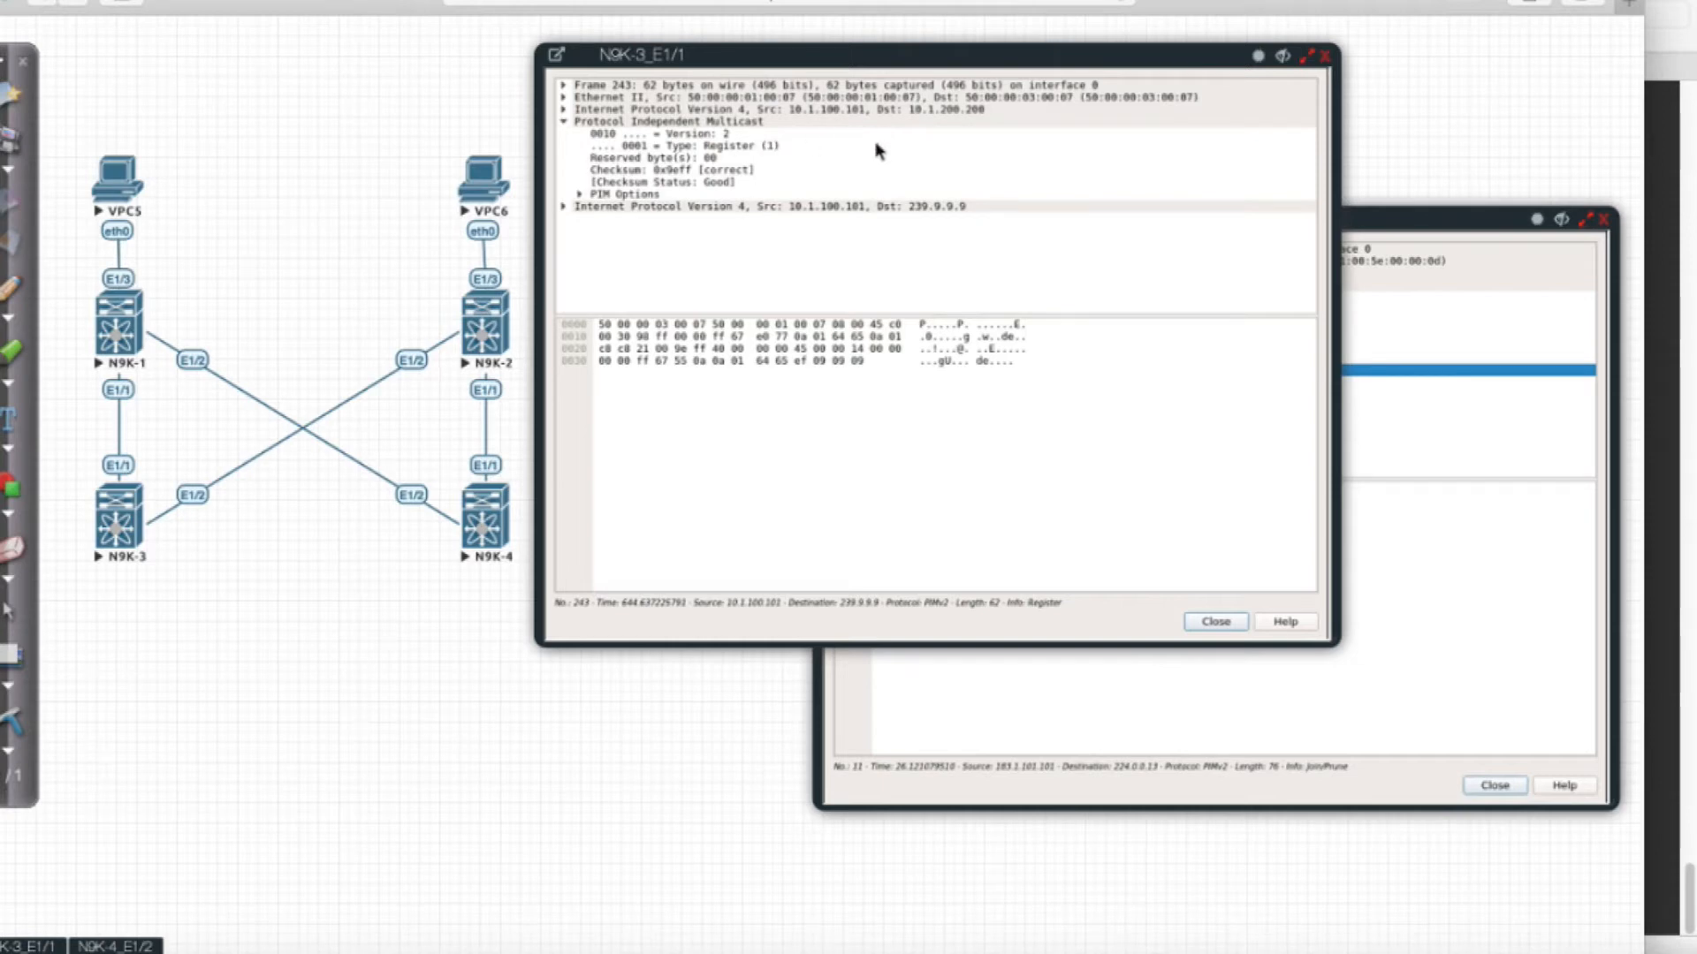
mouse_move(790, 116)
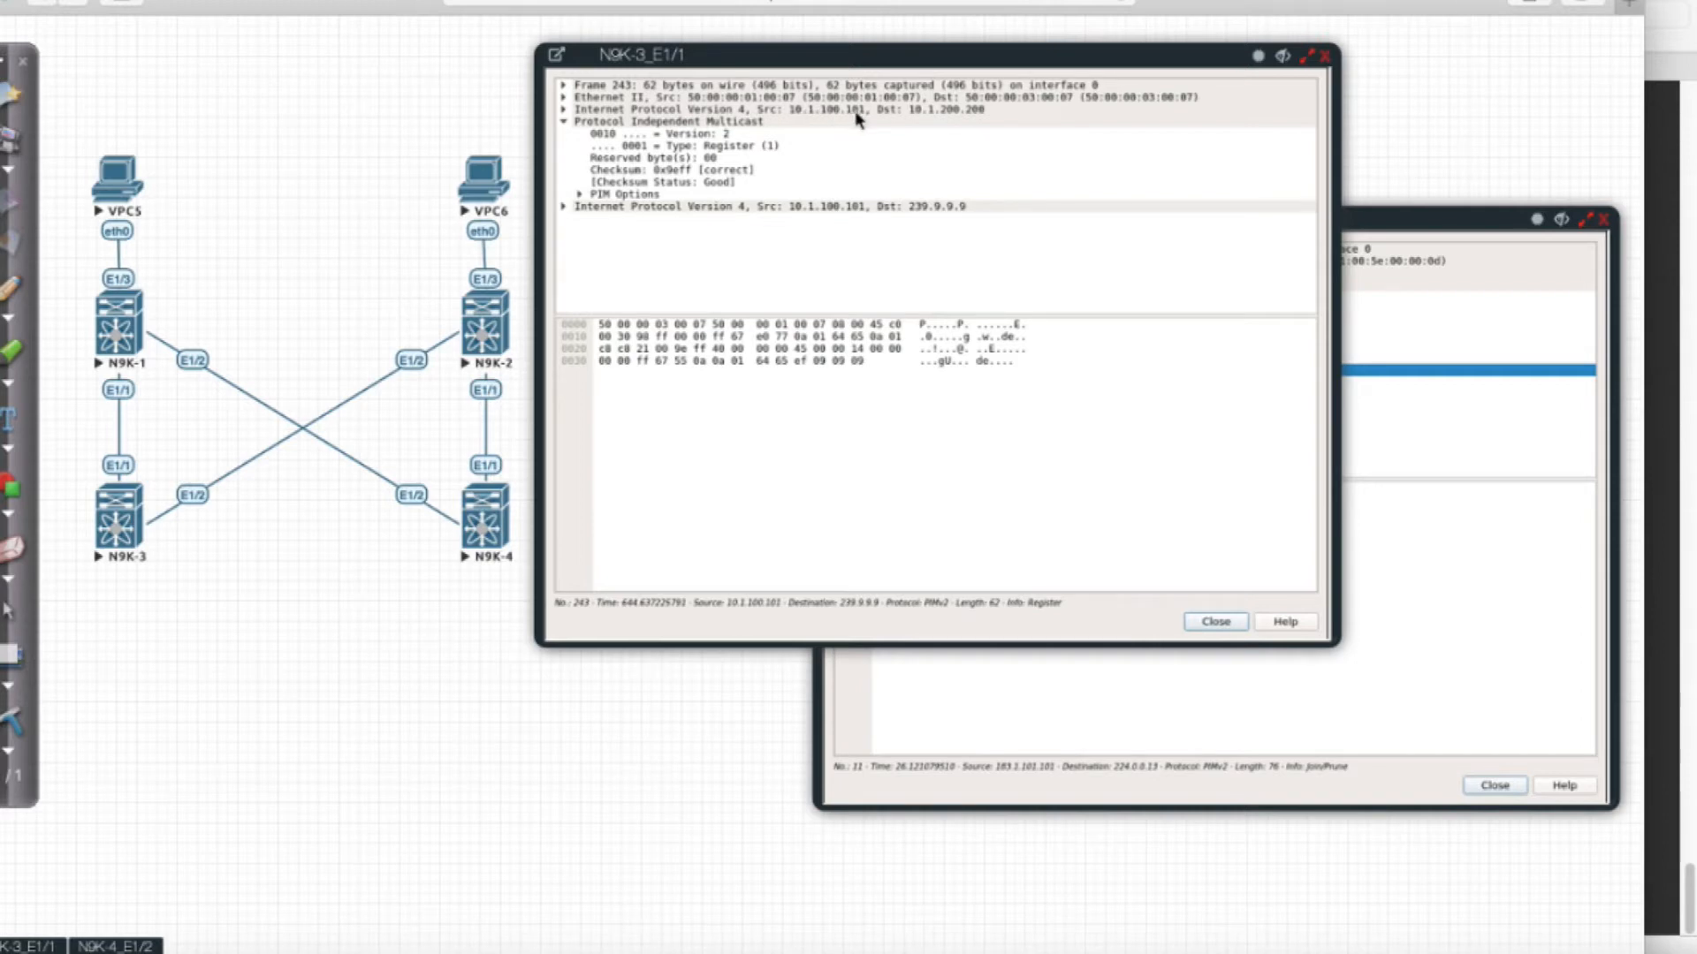
mouse_move(921, 123)
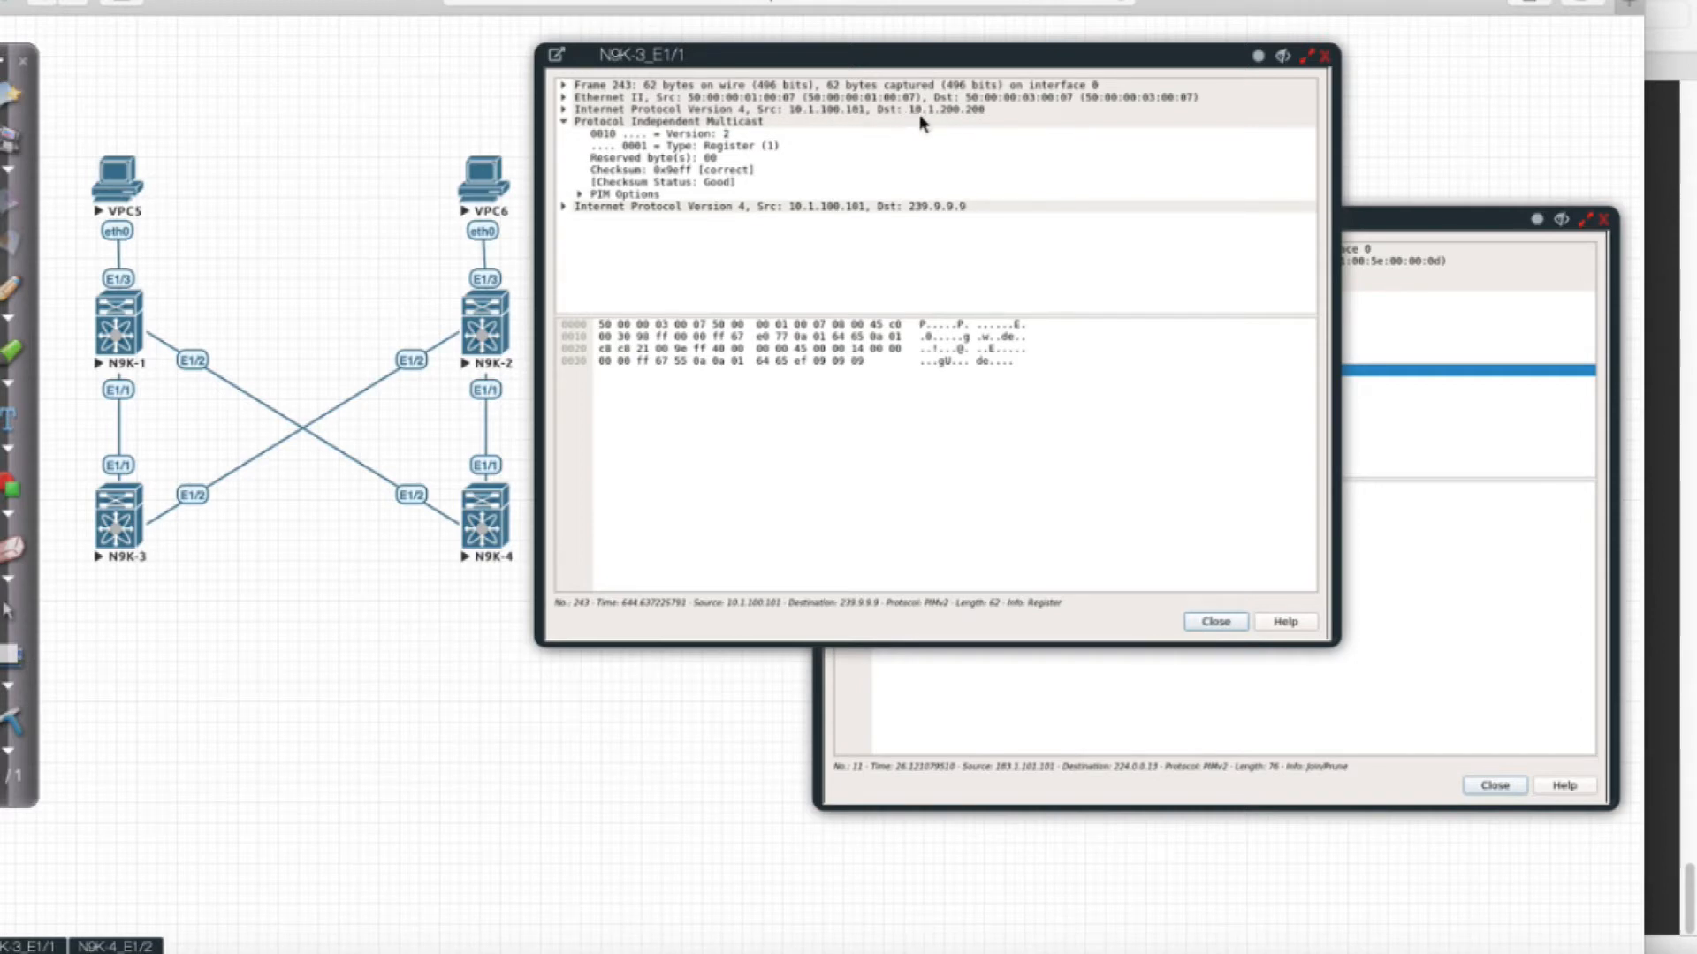
mouse_move(956, 117)
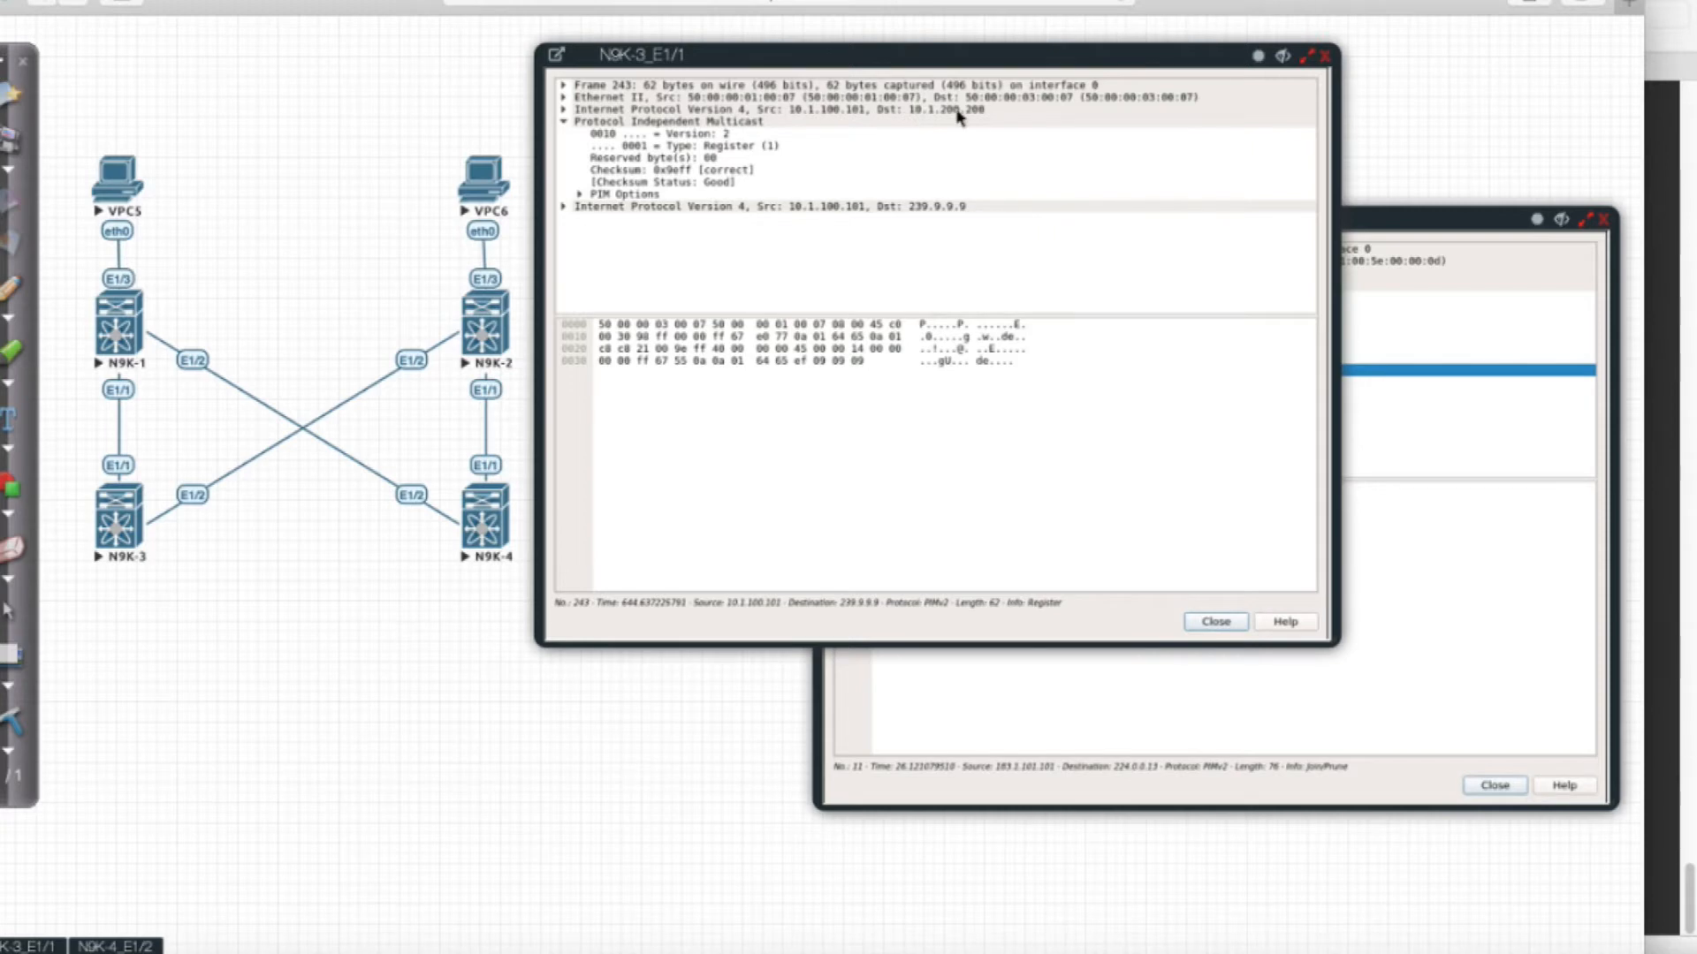
mouse_move(961, 118)
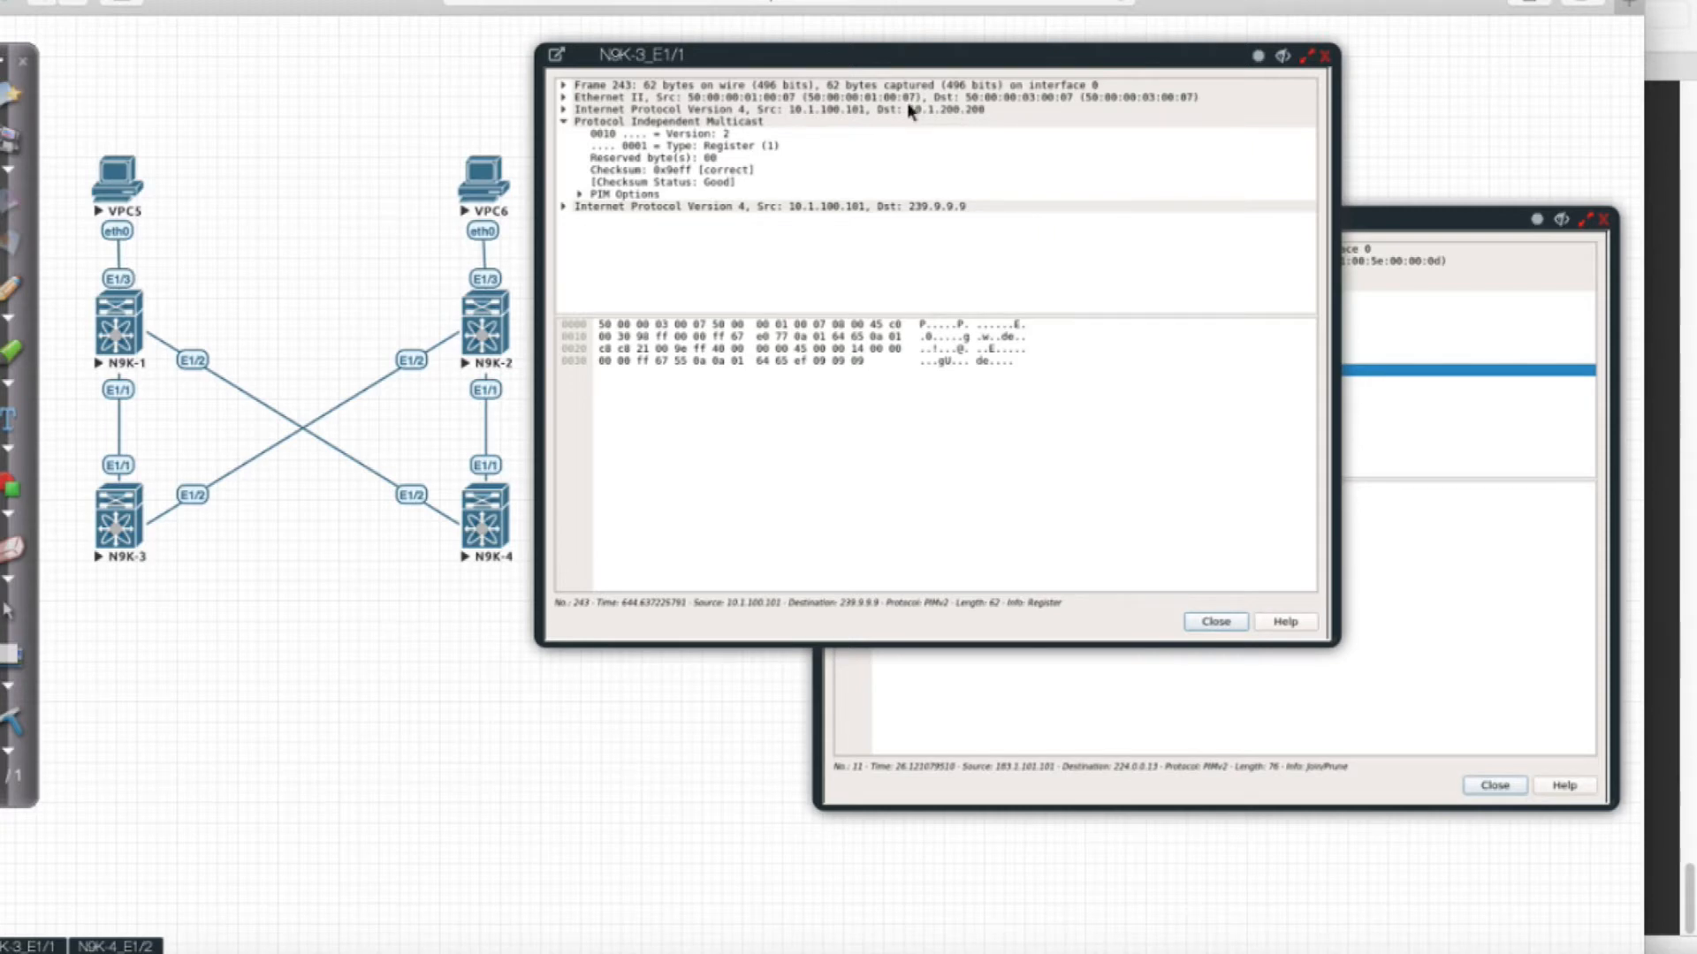
mouse_move(974, 122)
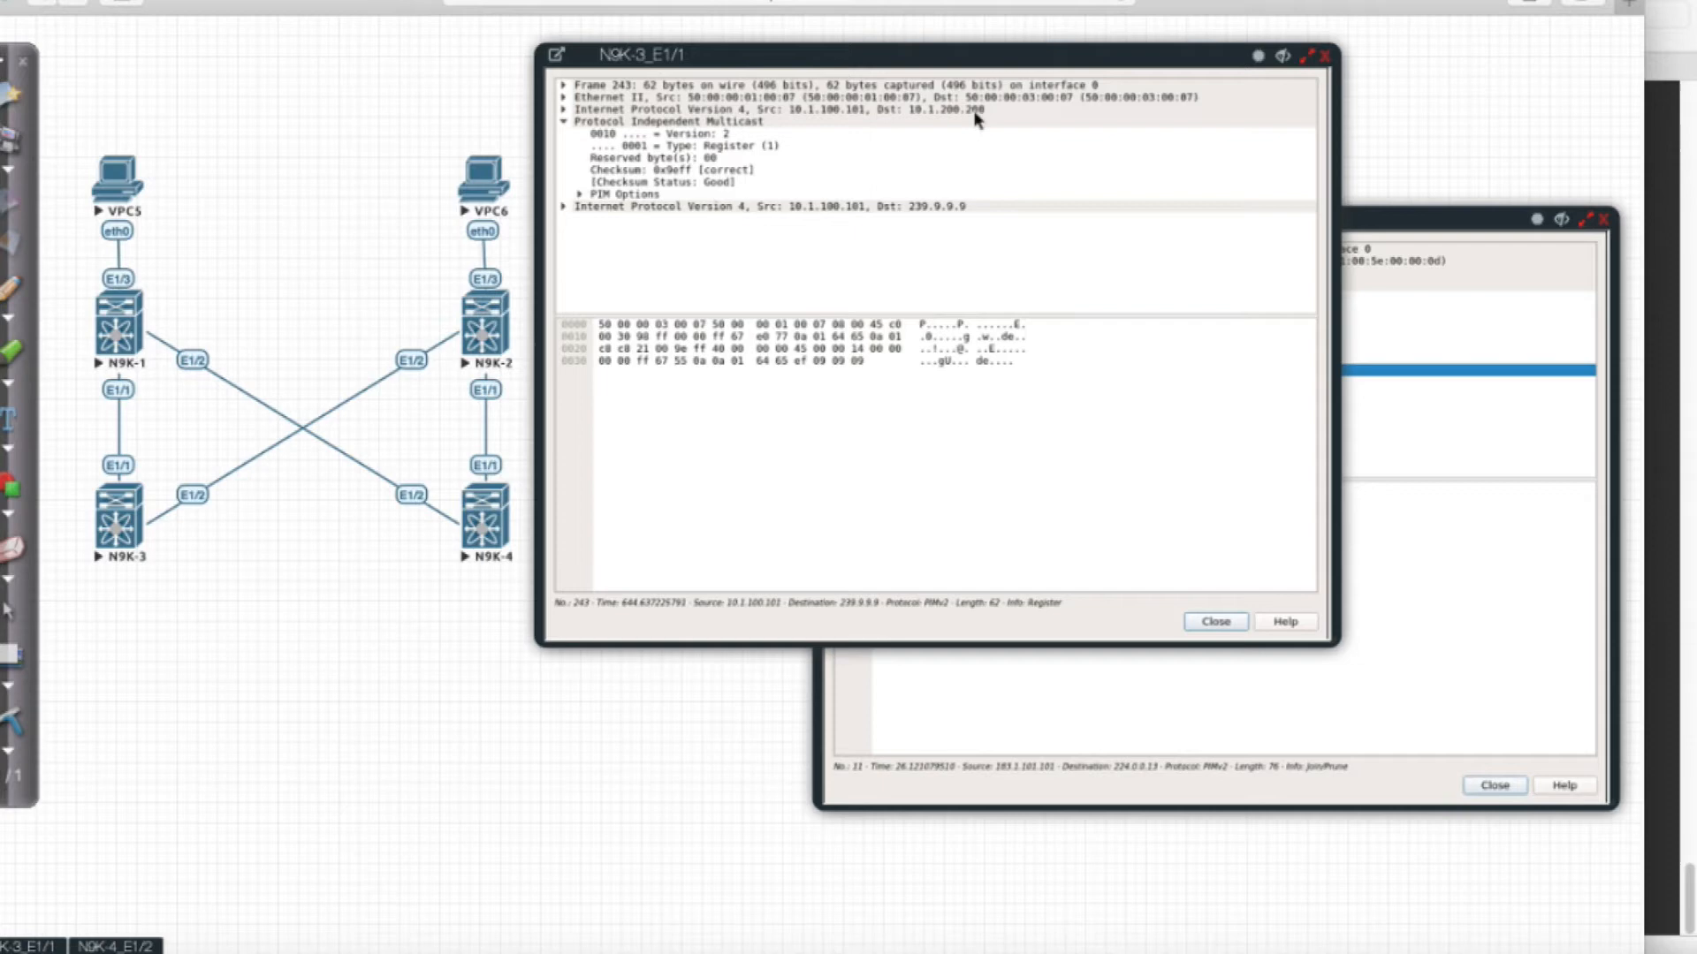
mouse_move(977, 127)
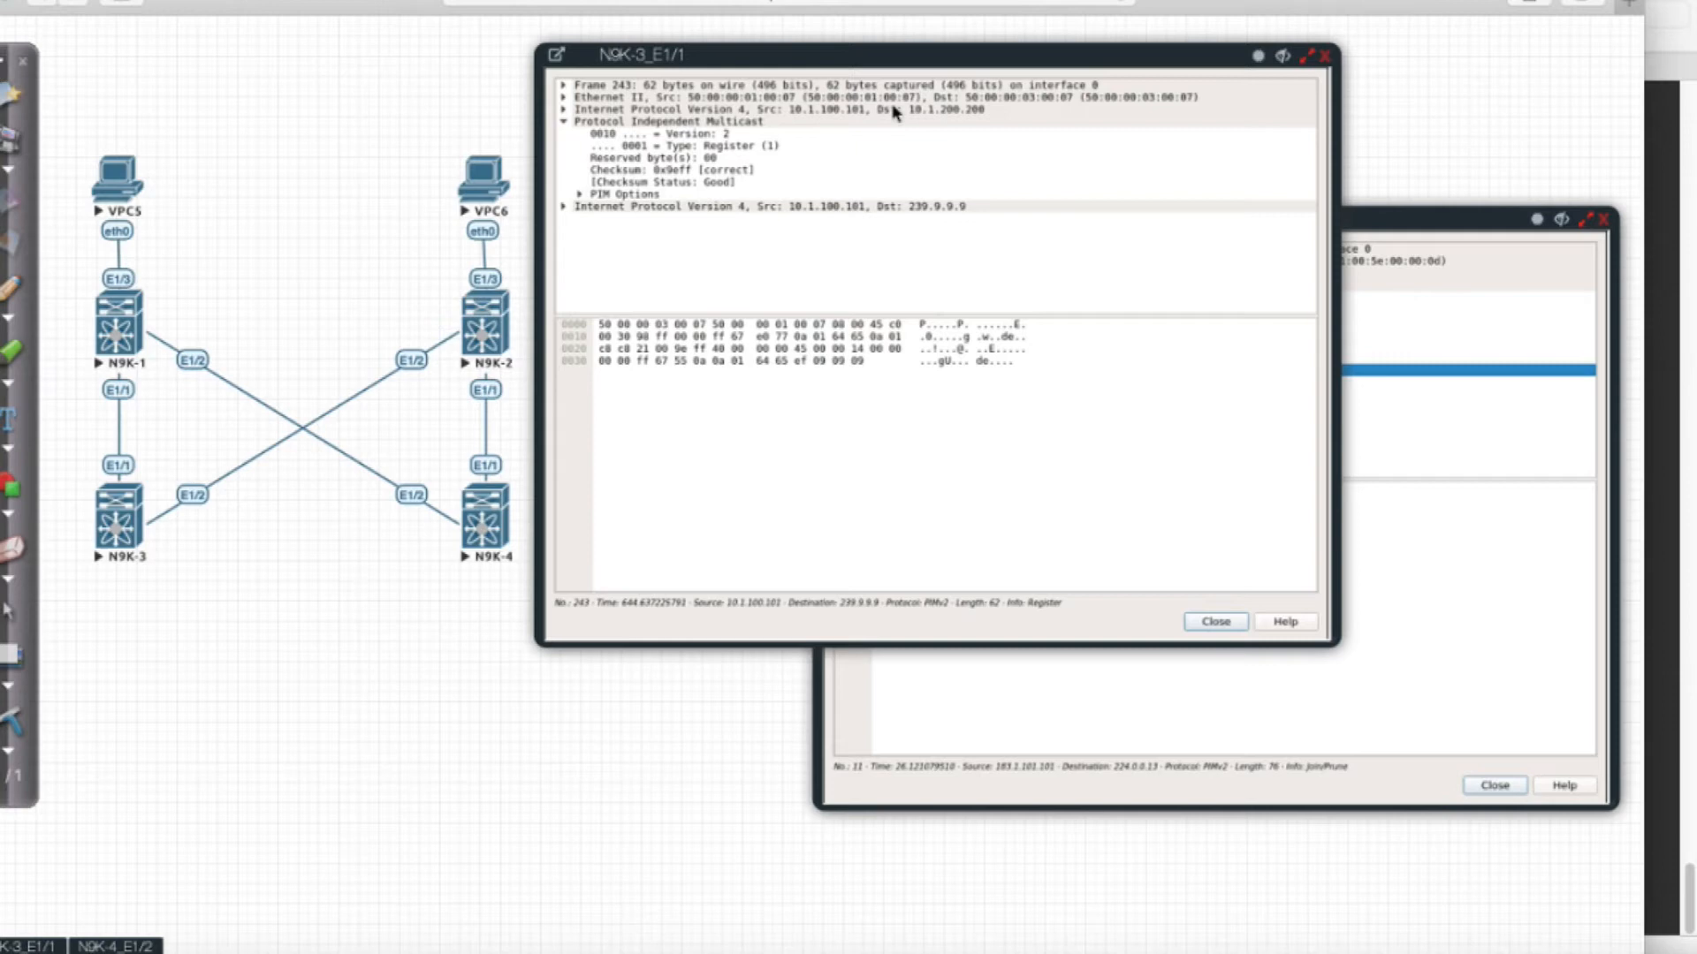
mouse_move(1034, 421)
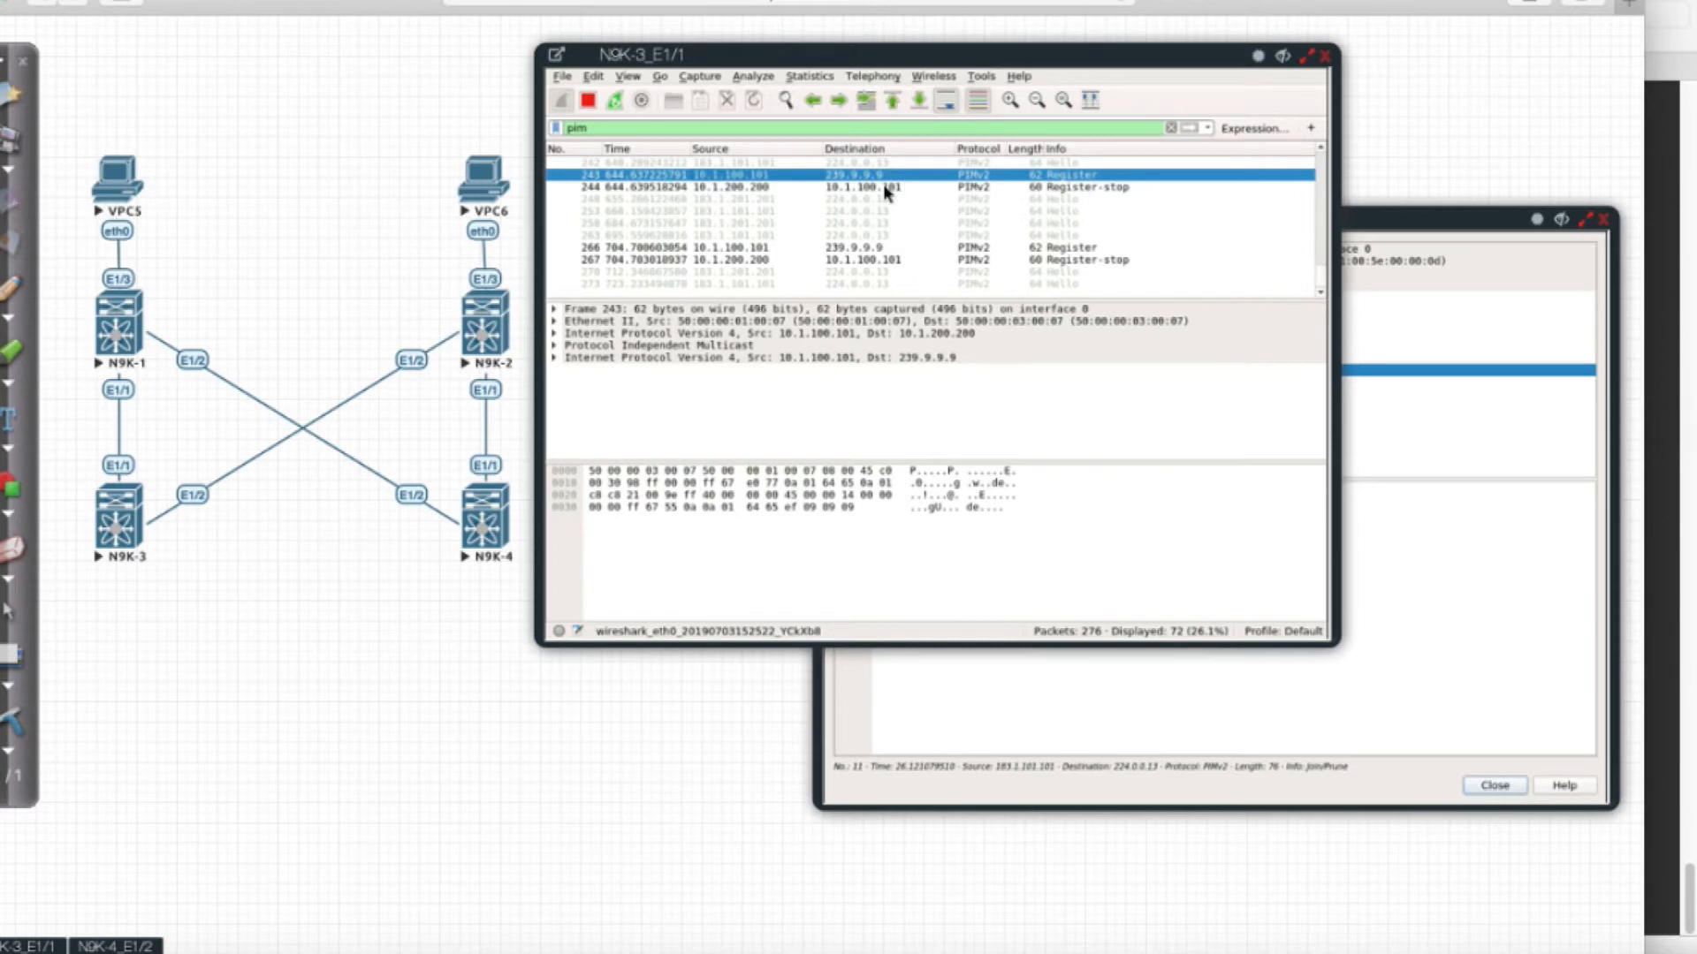
mouse_move(882, 192)
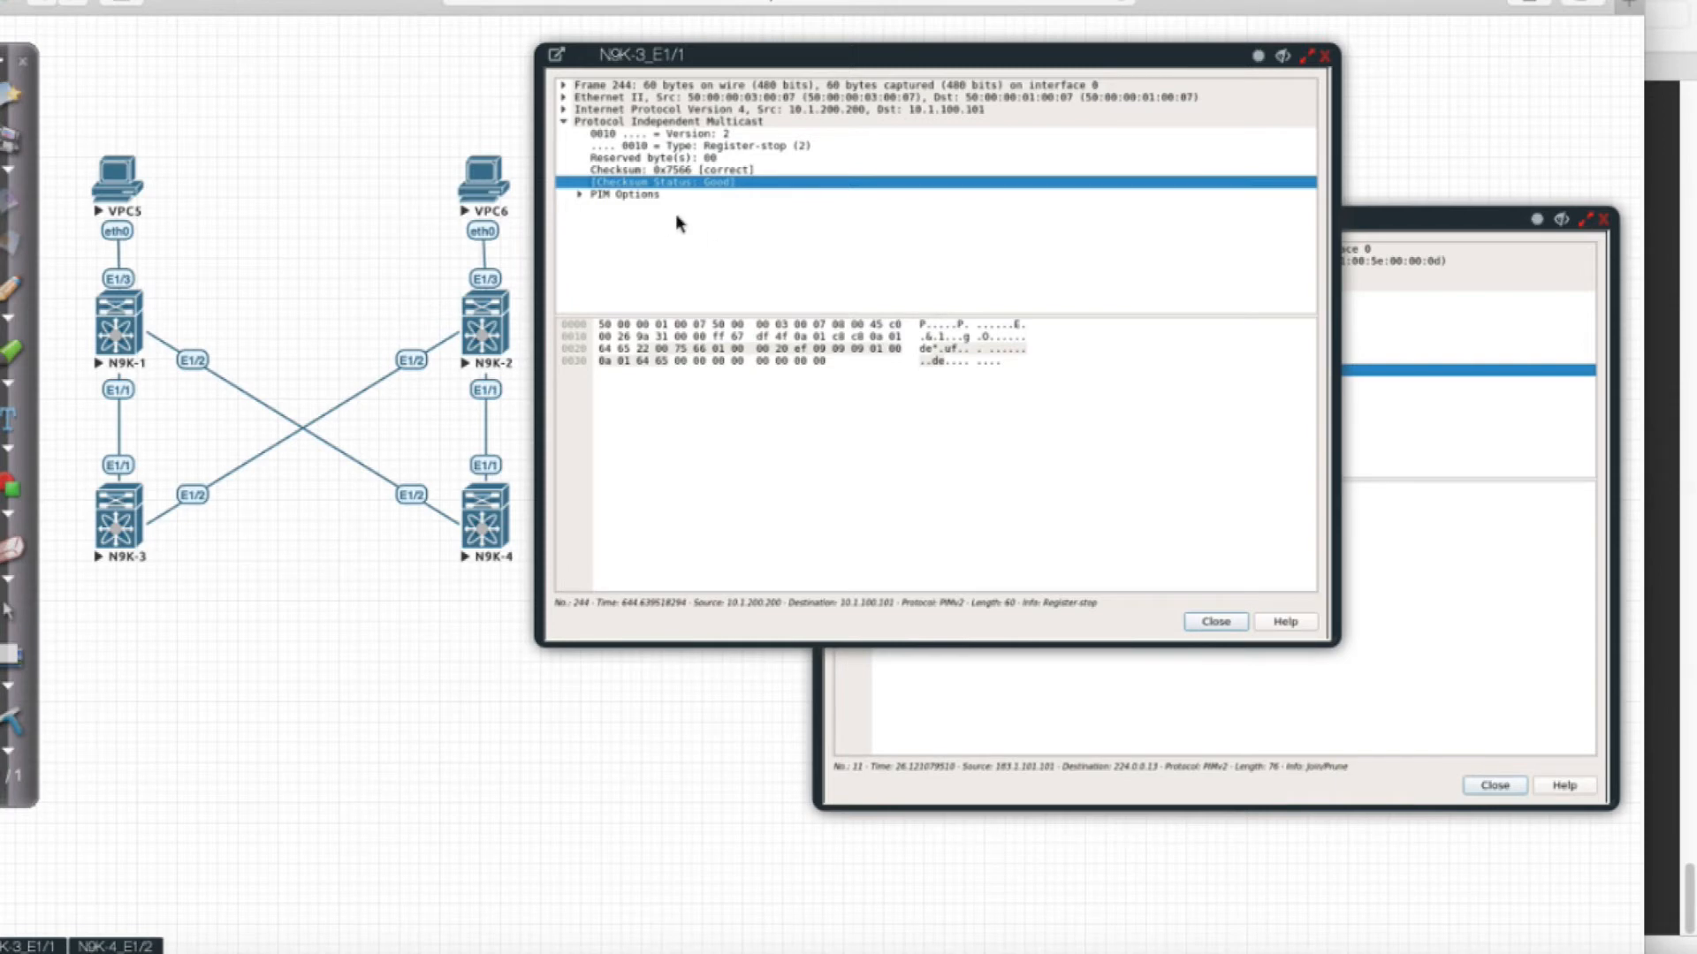
Step: Expand the Register-stop PIM options and highlight the Group field 239.9.9.9/32
click(562, 195)
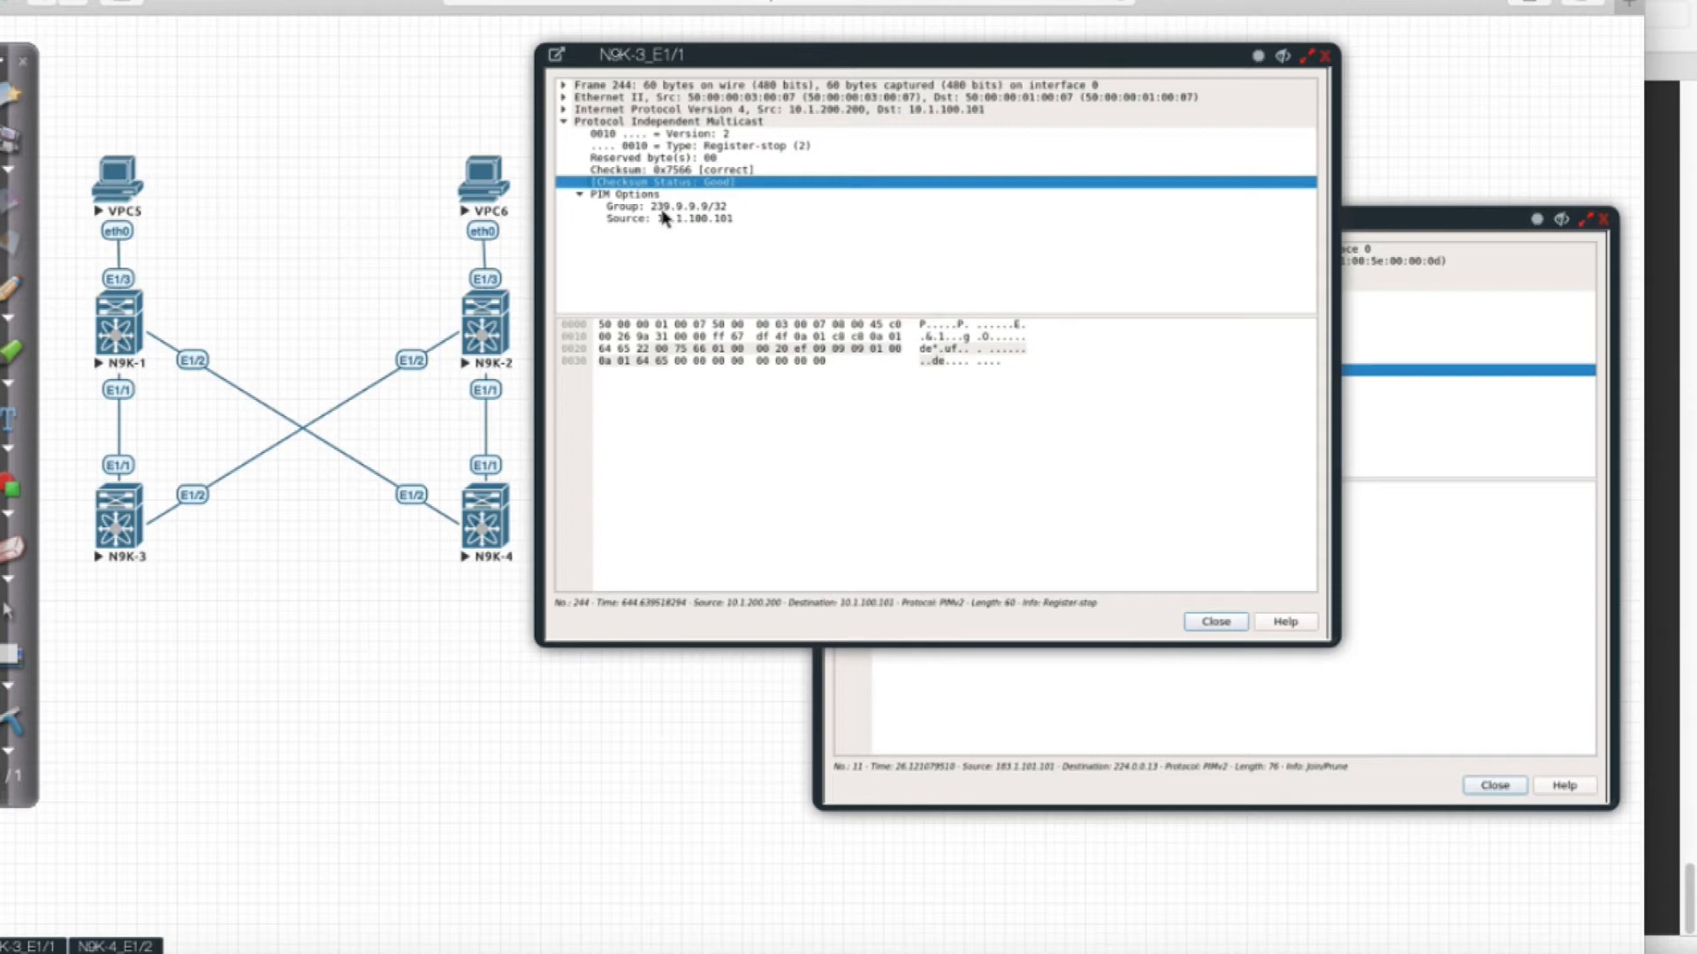
click(668, 217)
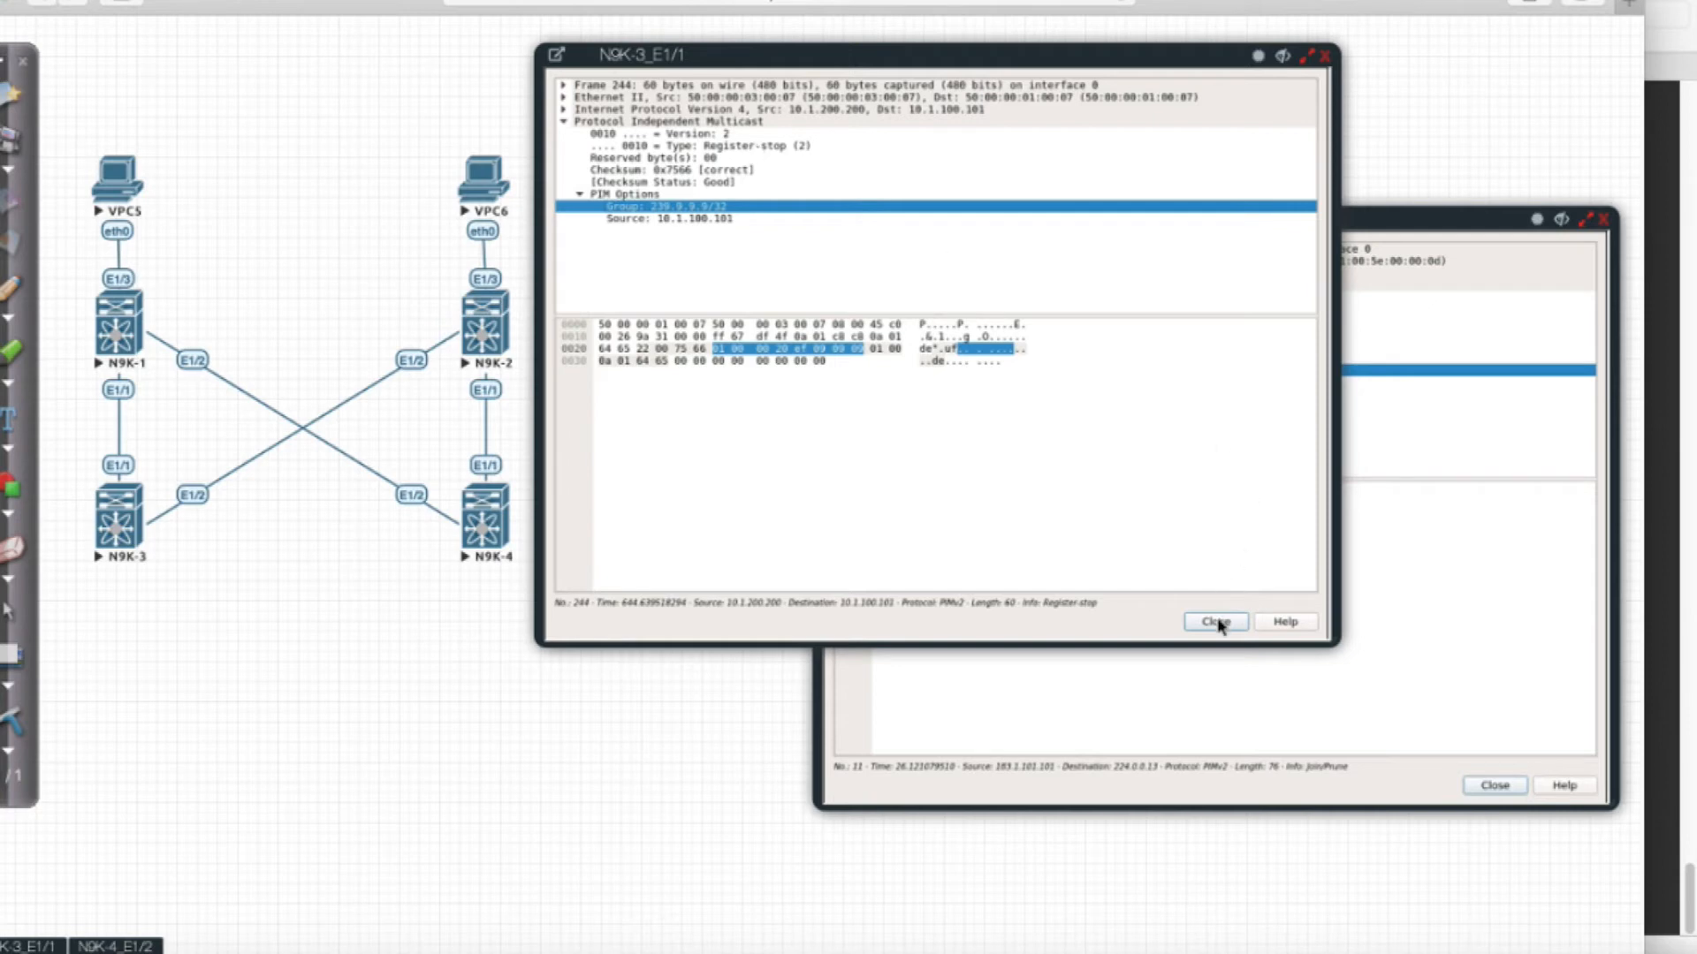
mouse_move(684, 792)
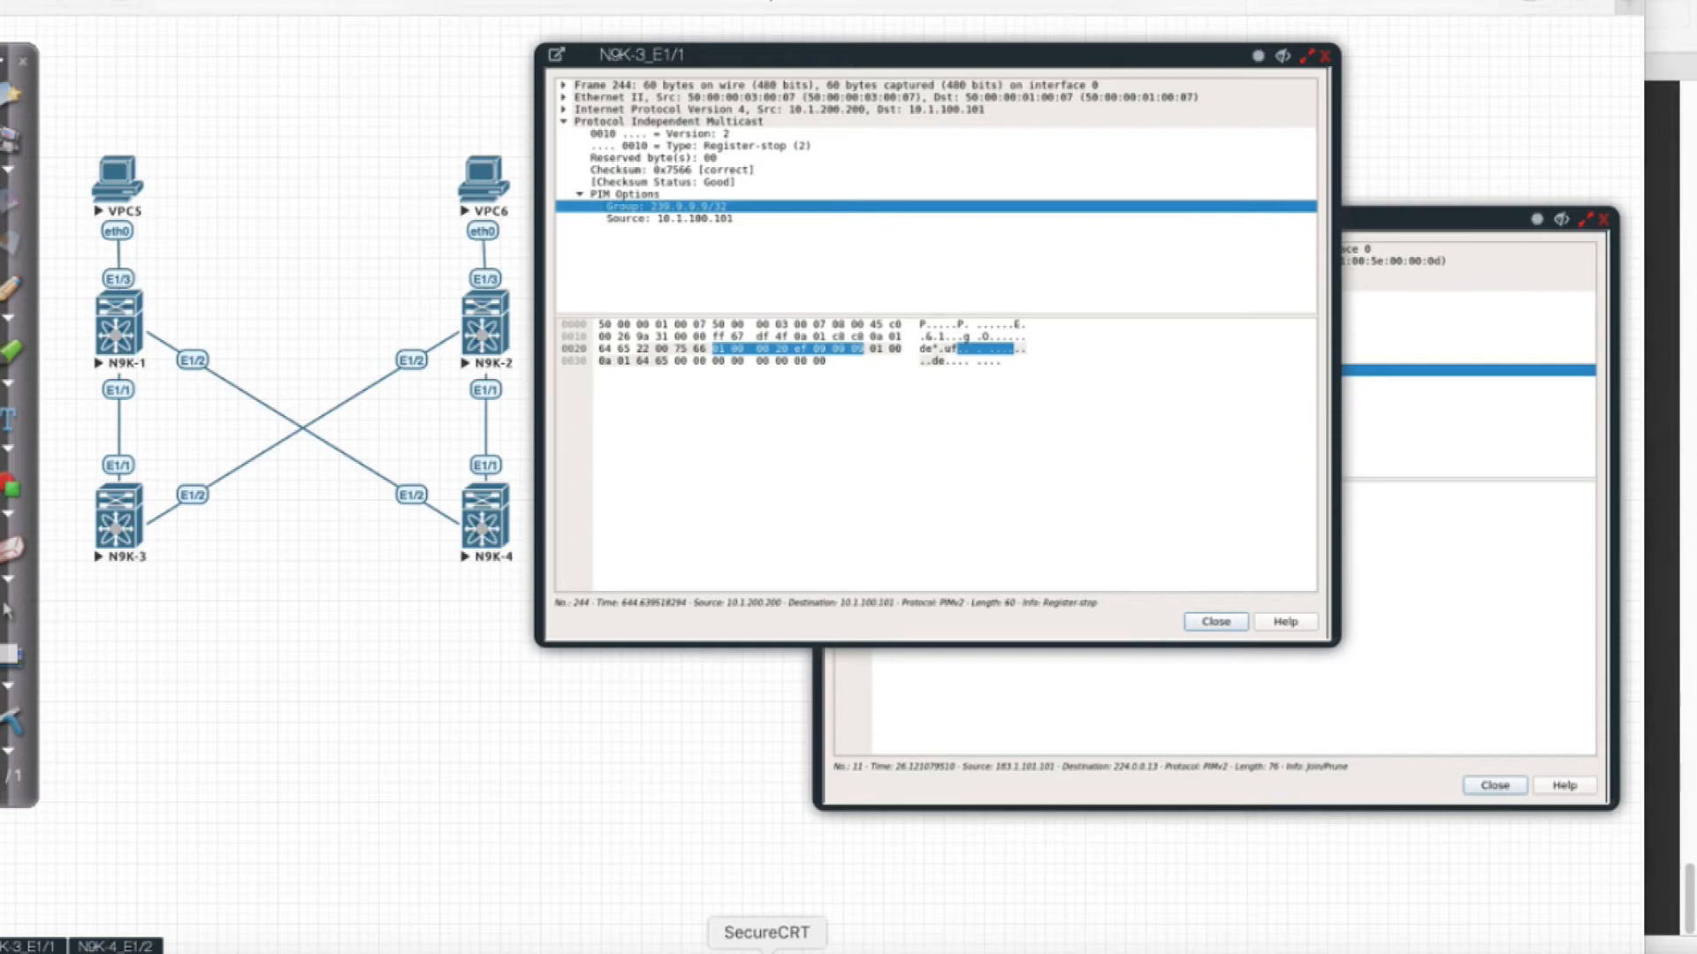
Step: Log into Spine-201 as admin, run show ip mroute and highlight the (10.1.100.101, 239.9.9.9) entry
click(765, 933)
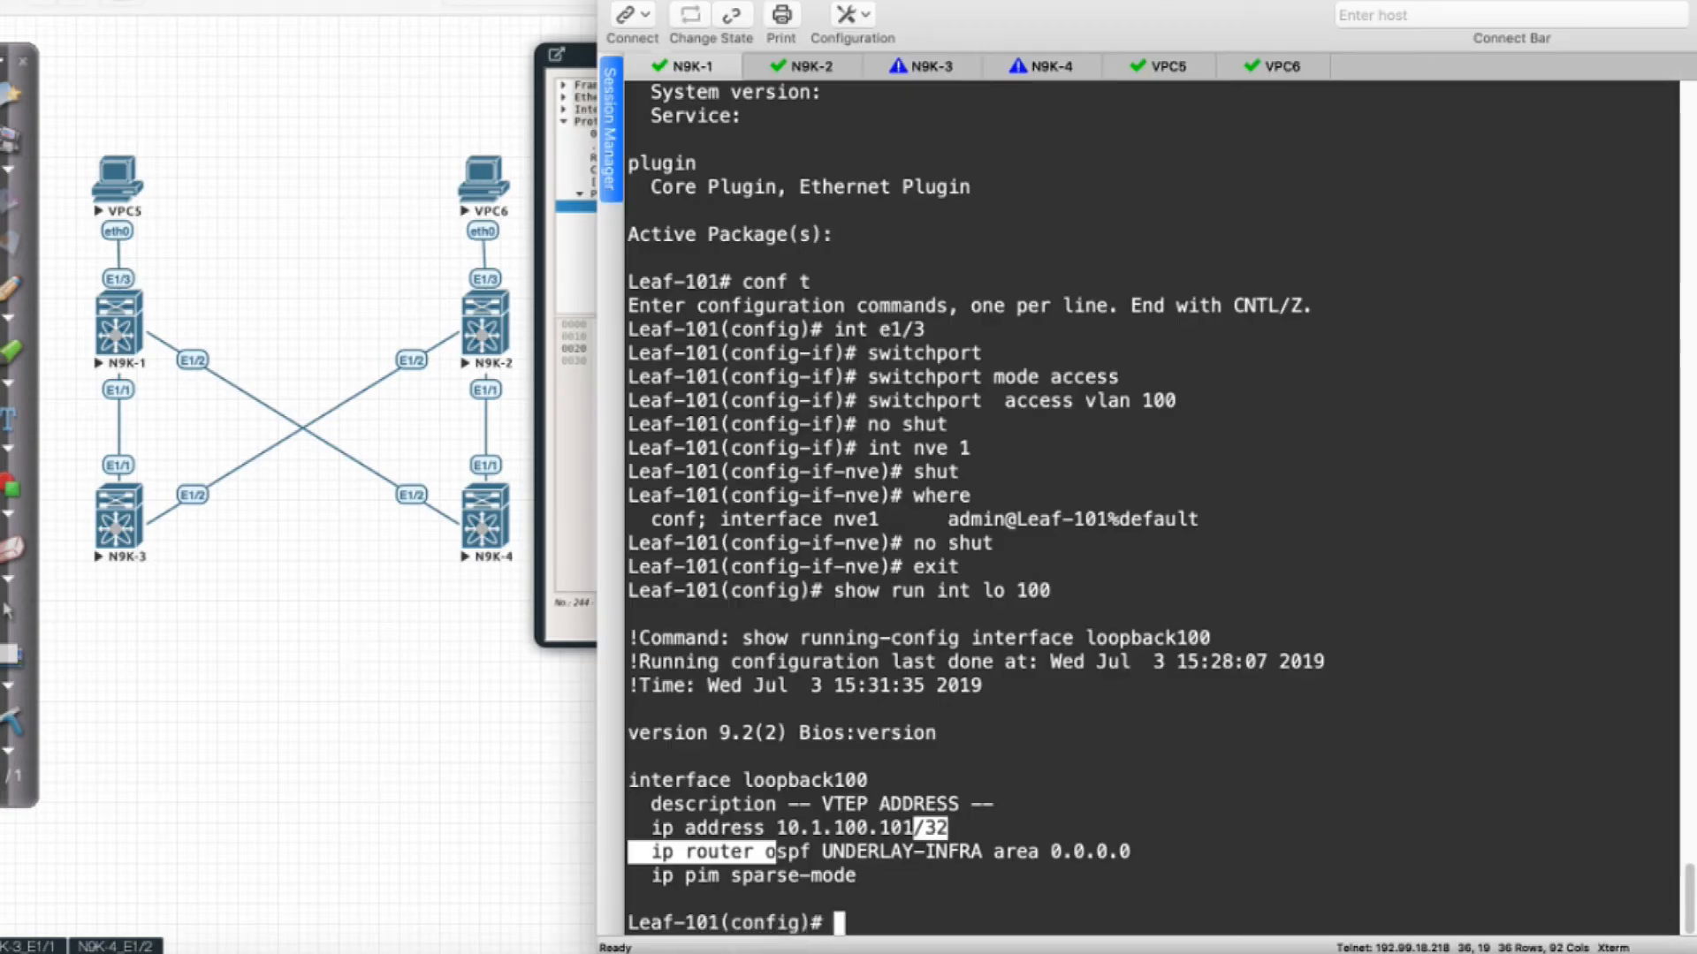
click(922, 65)
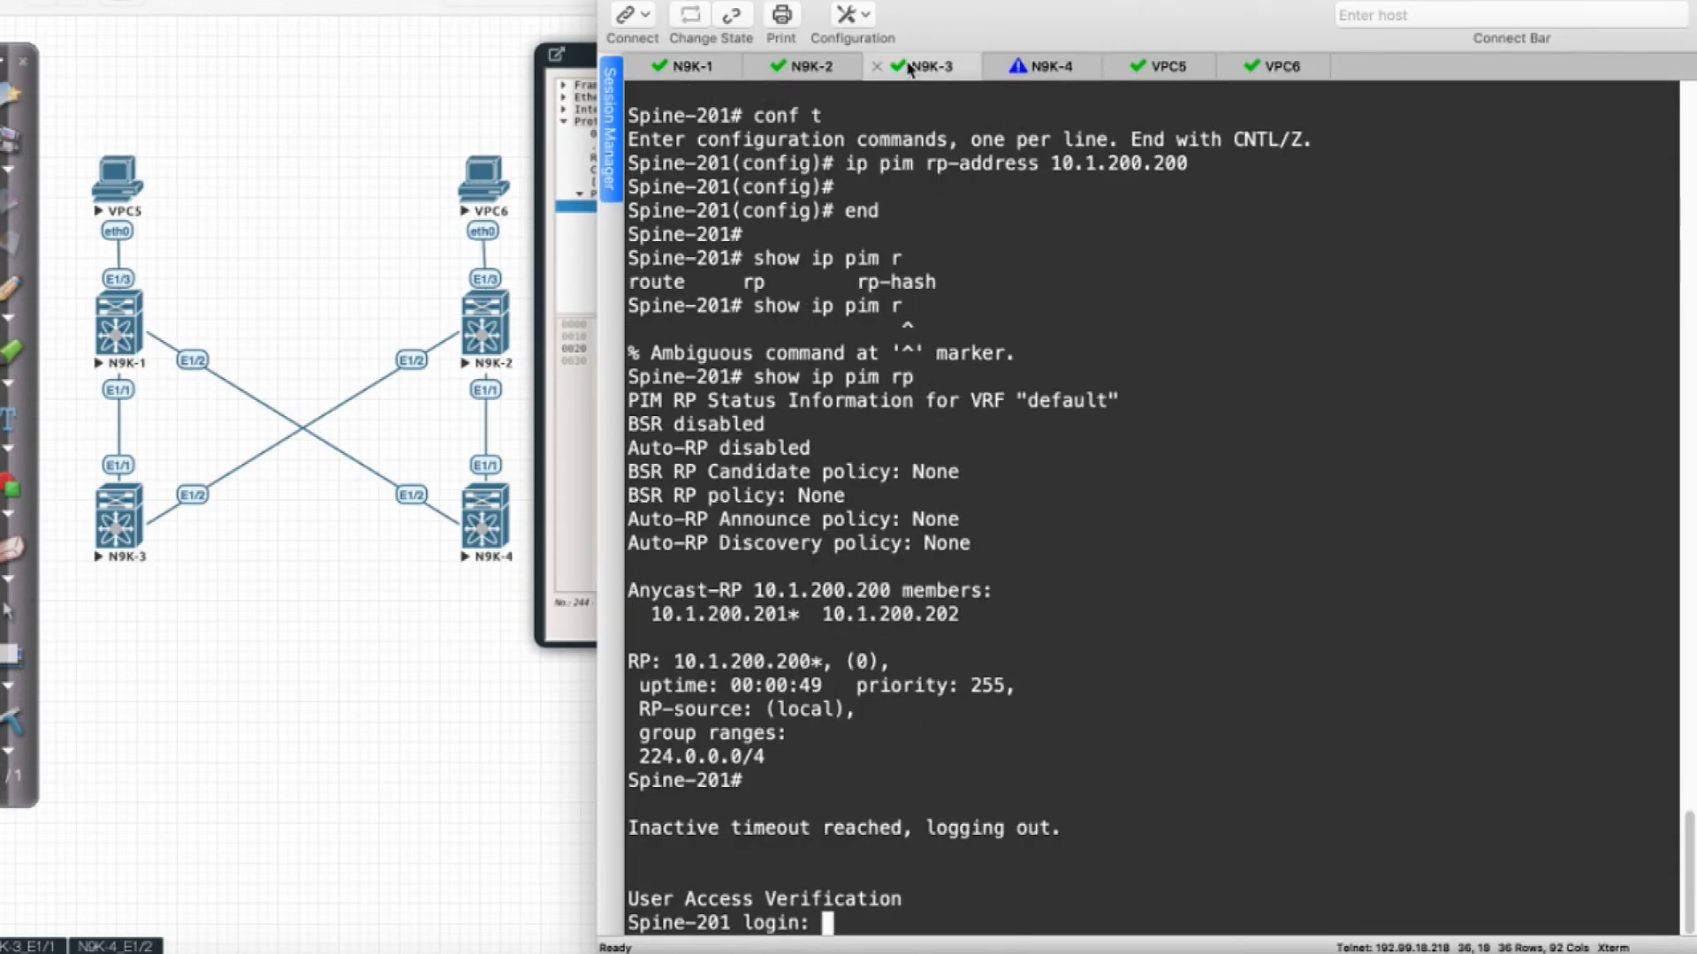
text(admin)
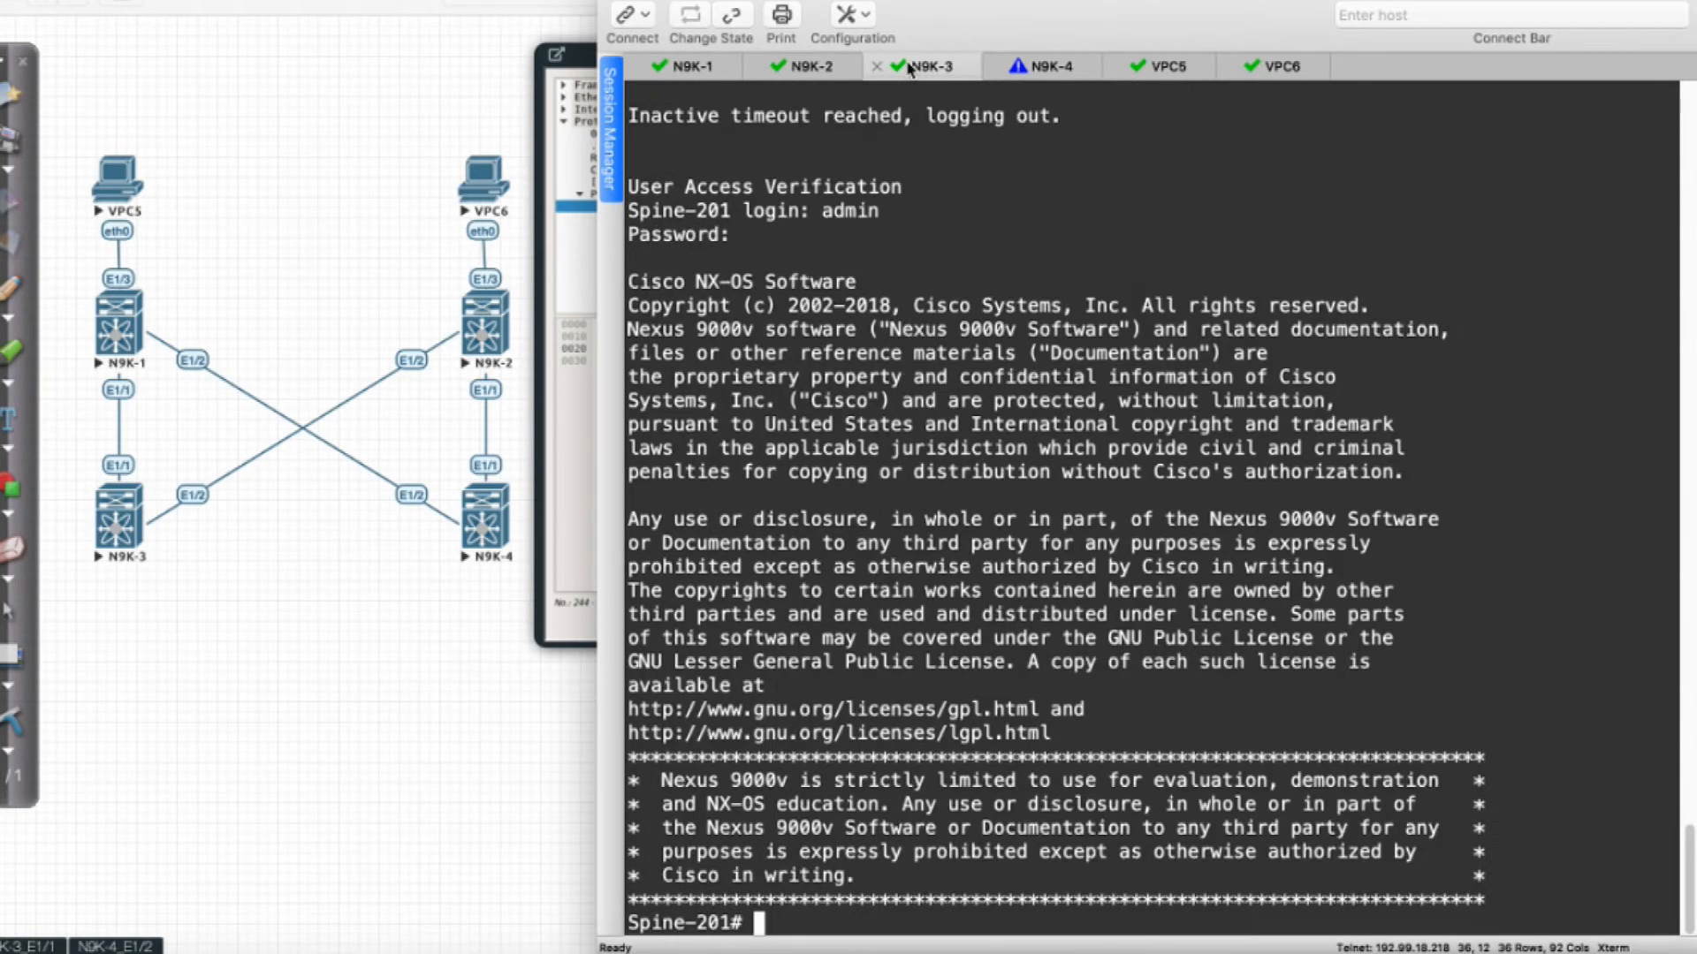
text(shwo ip)
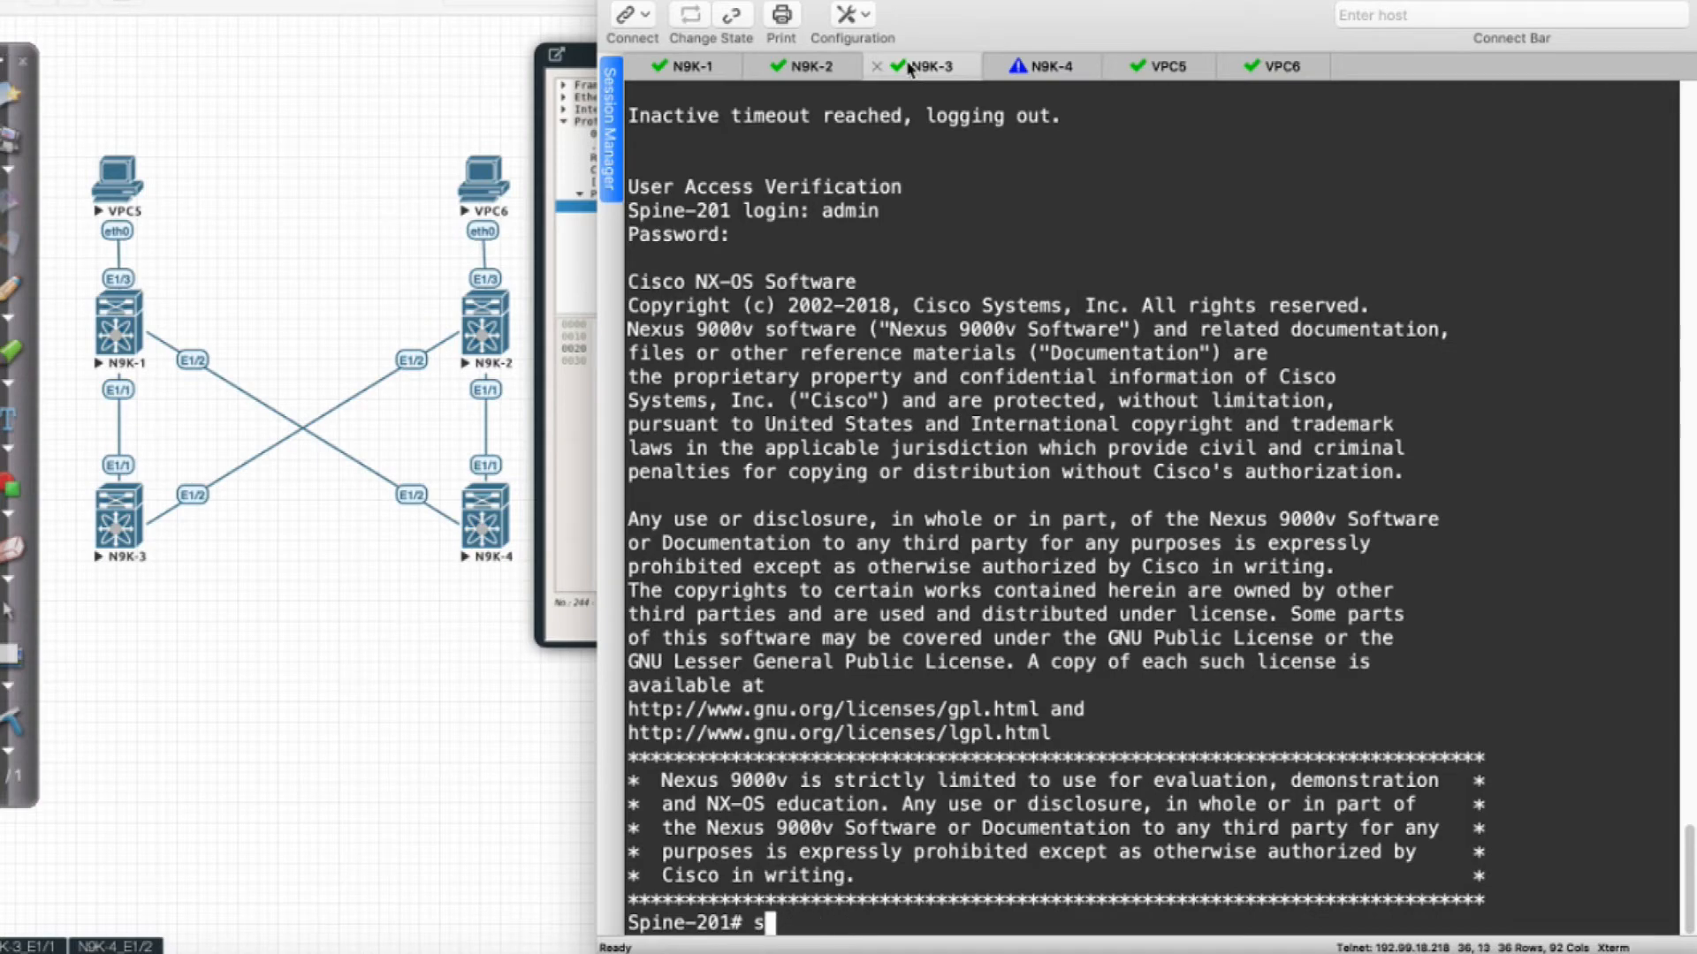
text(how ip mroute)
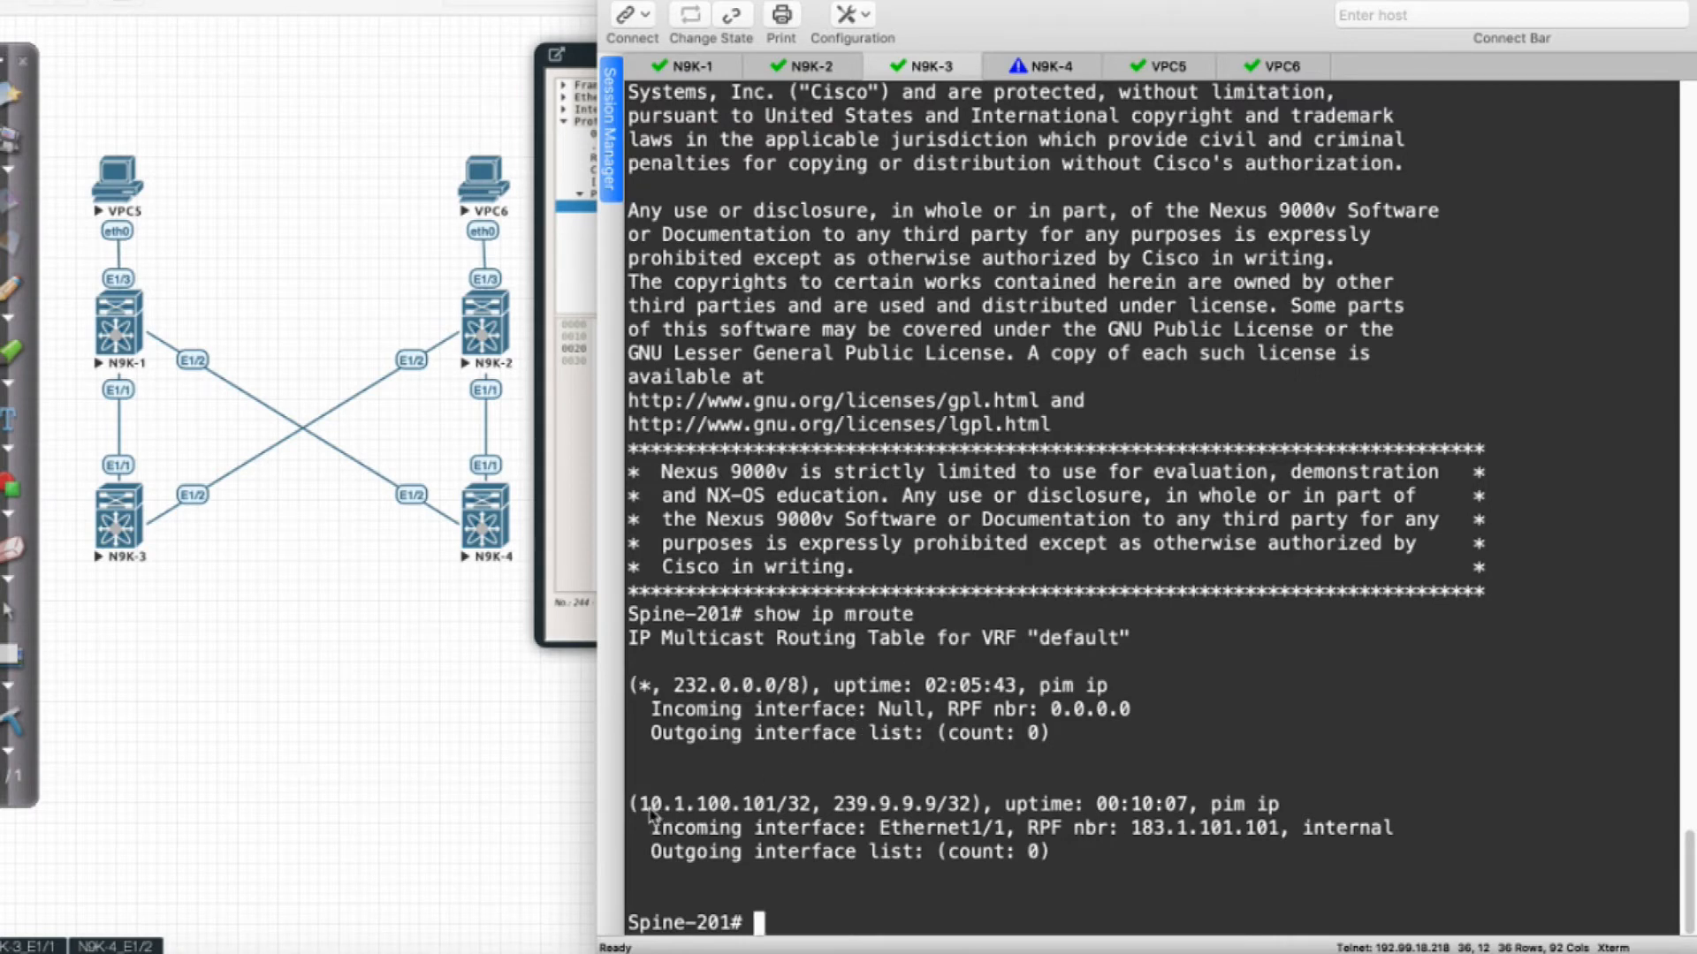
double_click(723, 804)
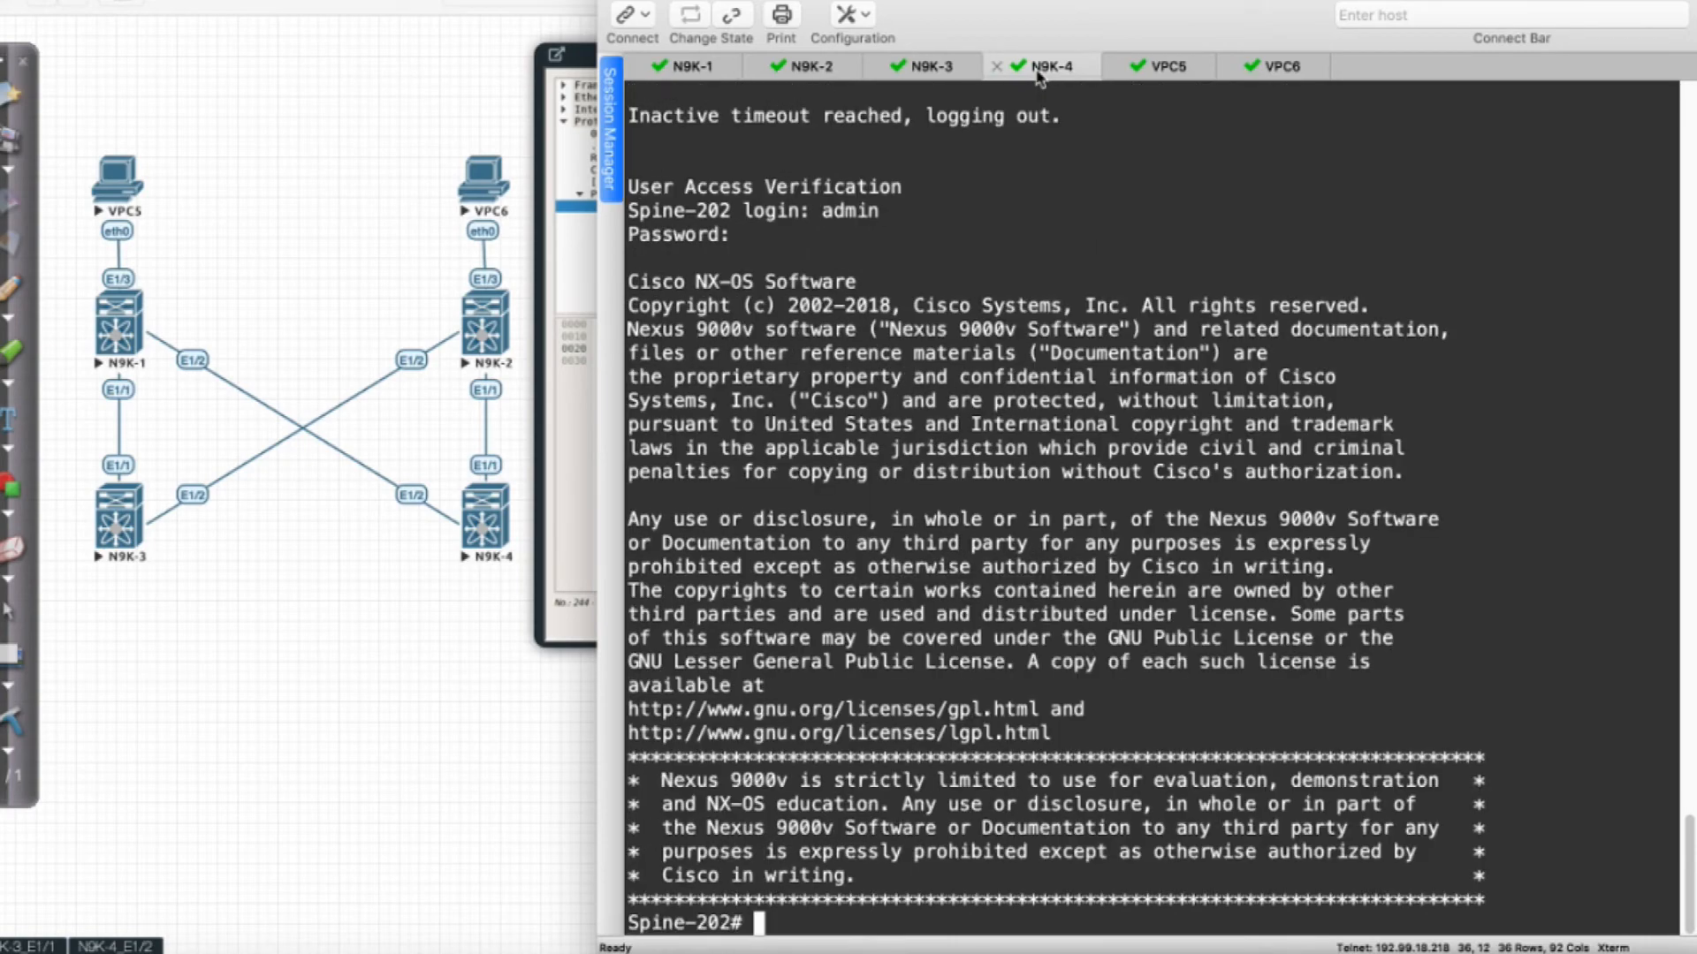
Step: Run show ip mroute on Spine-202 to list its (10.1.100.101, 239.9.9.9) entry
text(show ip mroute)
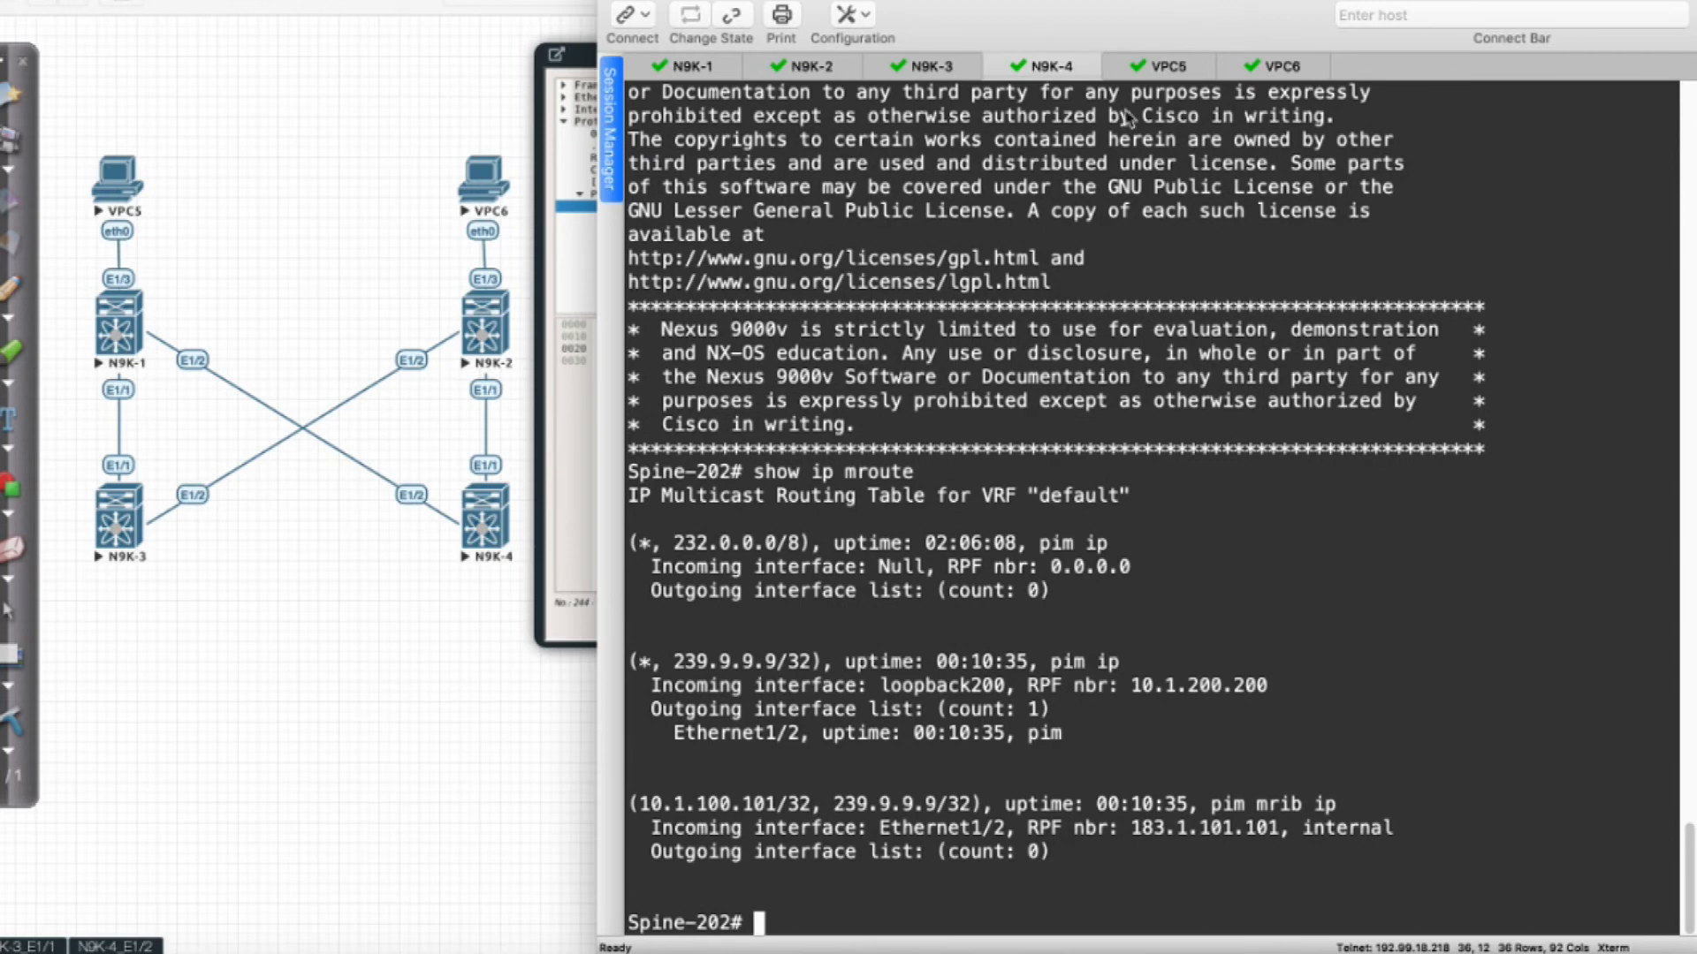
mouse_move(736, 673)
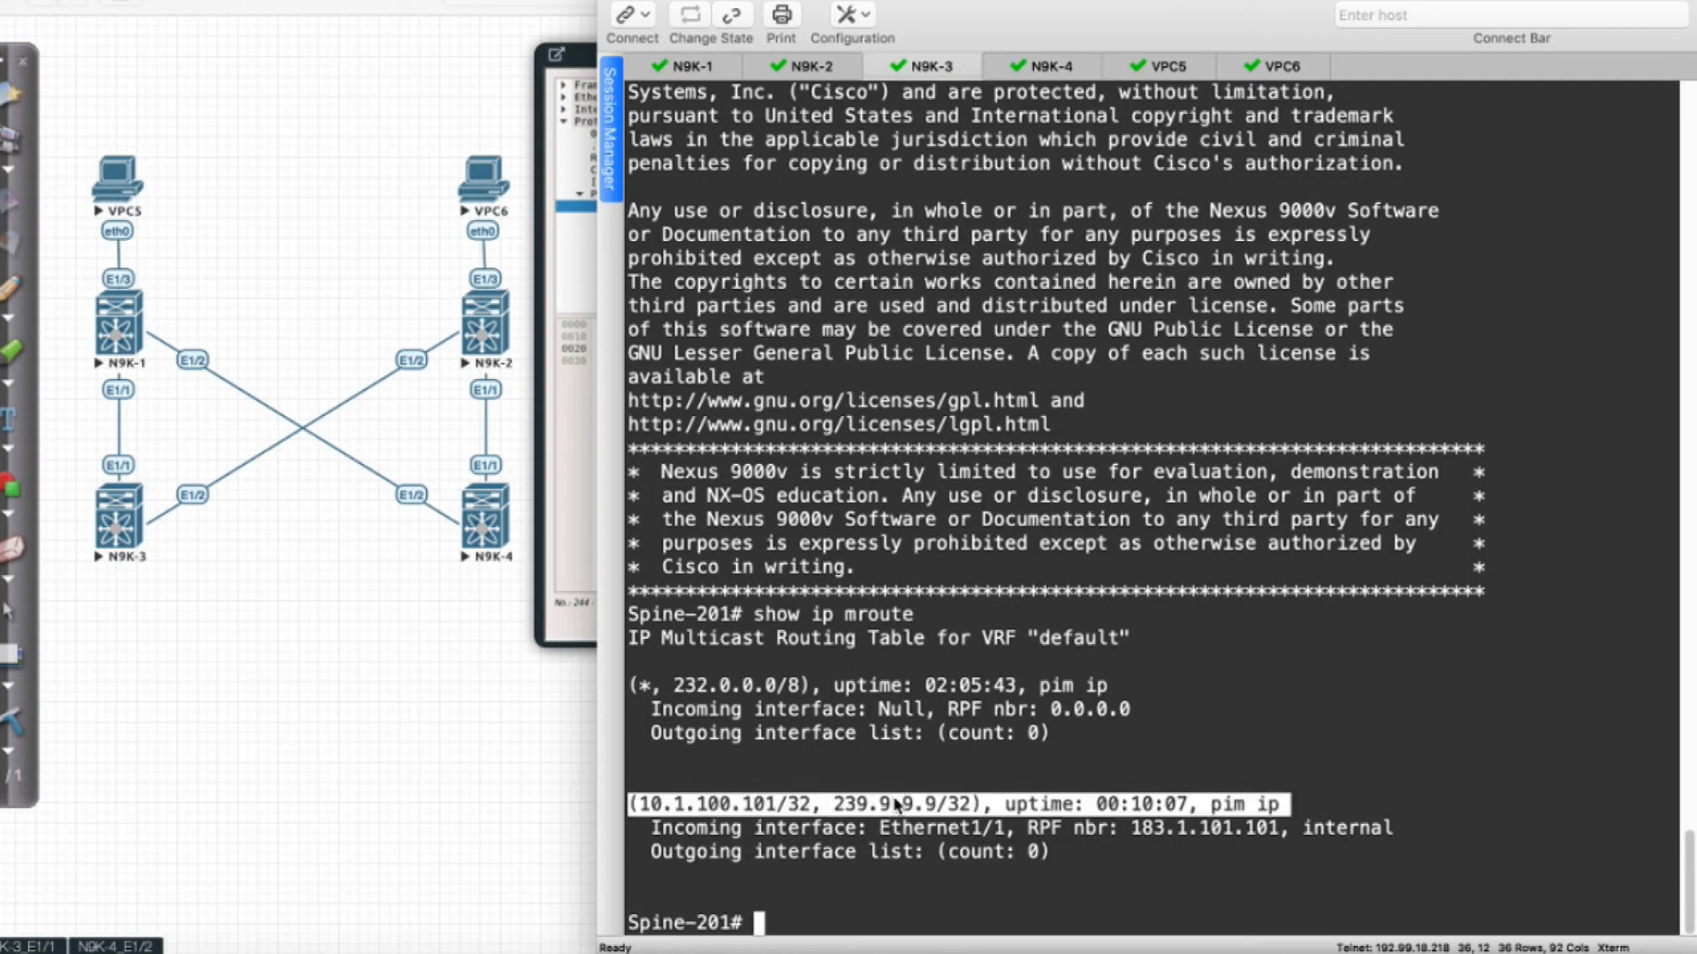
mouse_move(1071, 754)
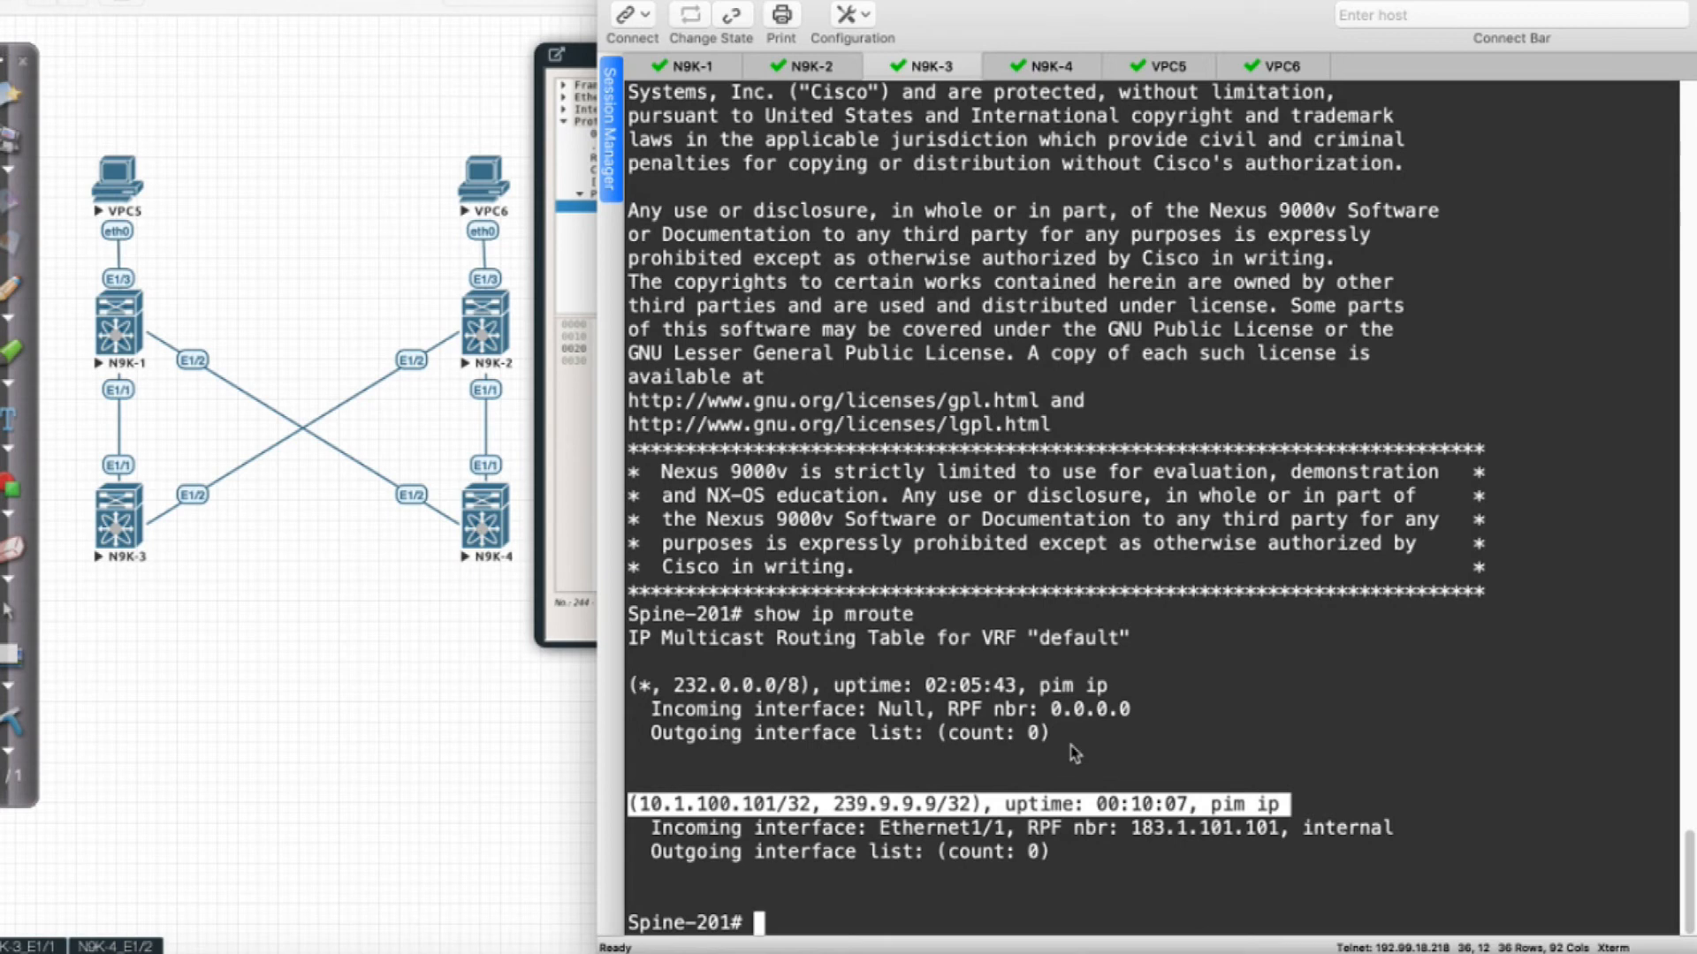